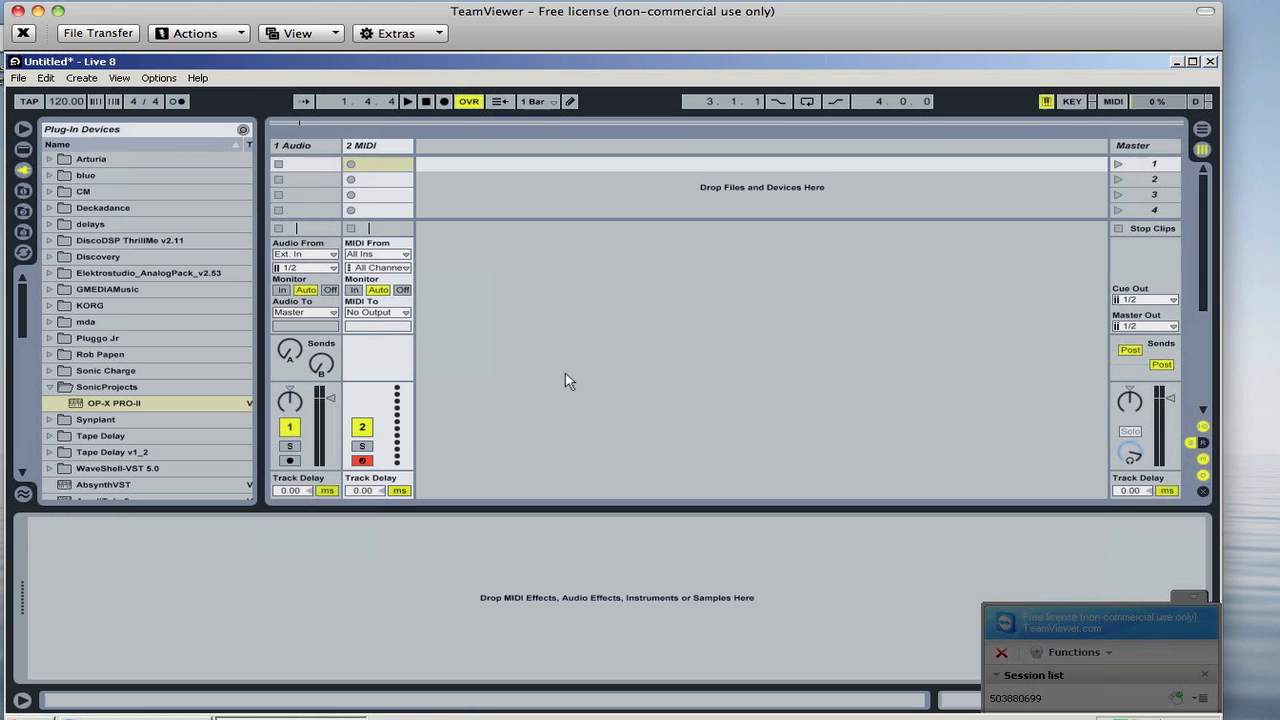
{"action": "mouse_move", "coordinate": [72, 418]}
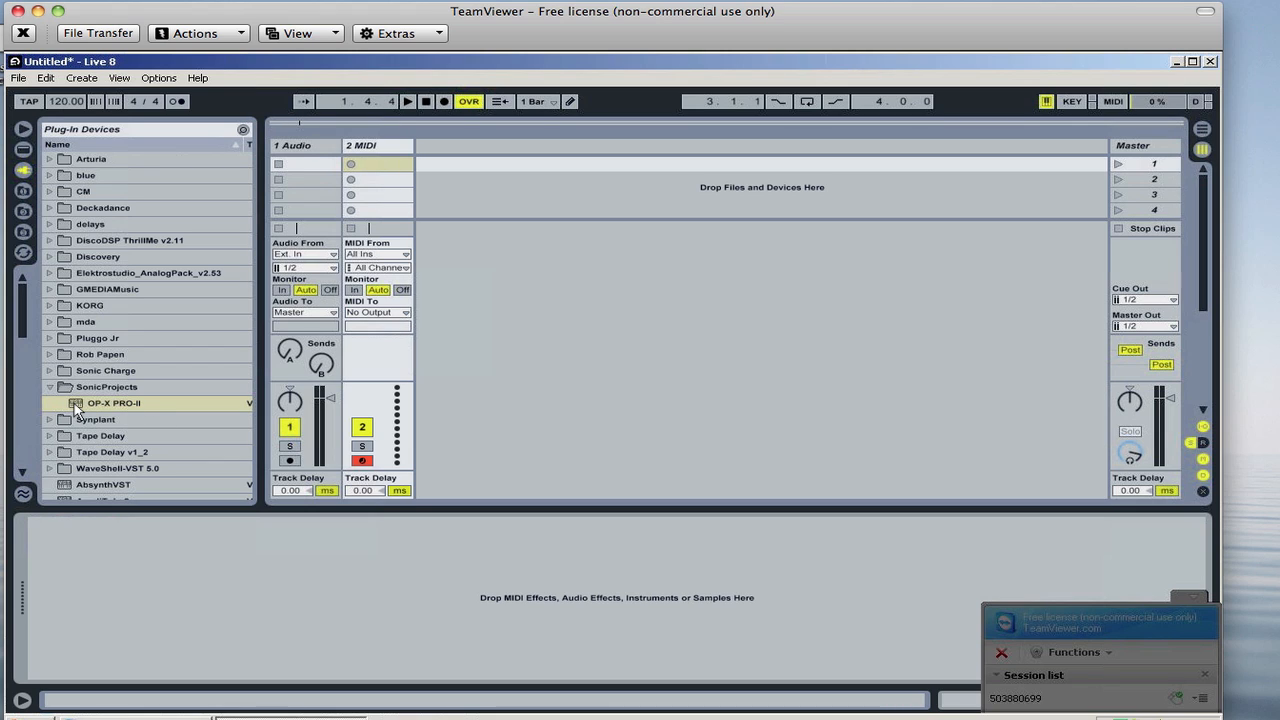
{"action": "mouse_move", "coordinate": [96, 412]}
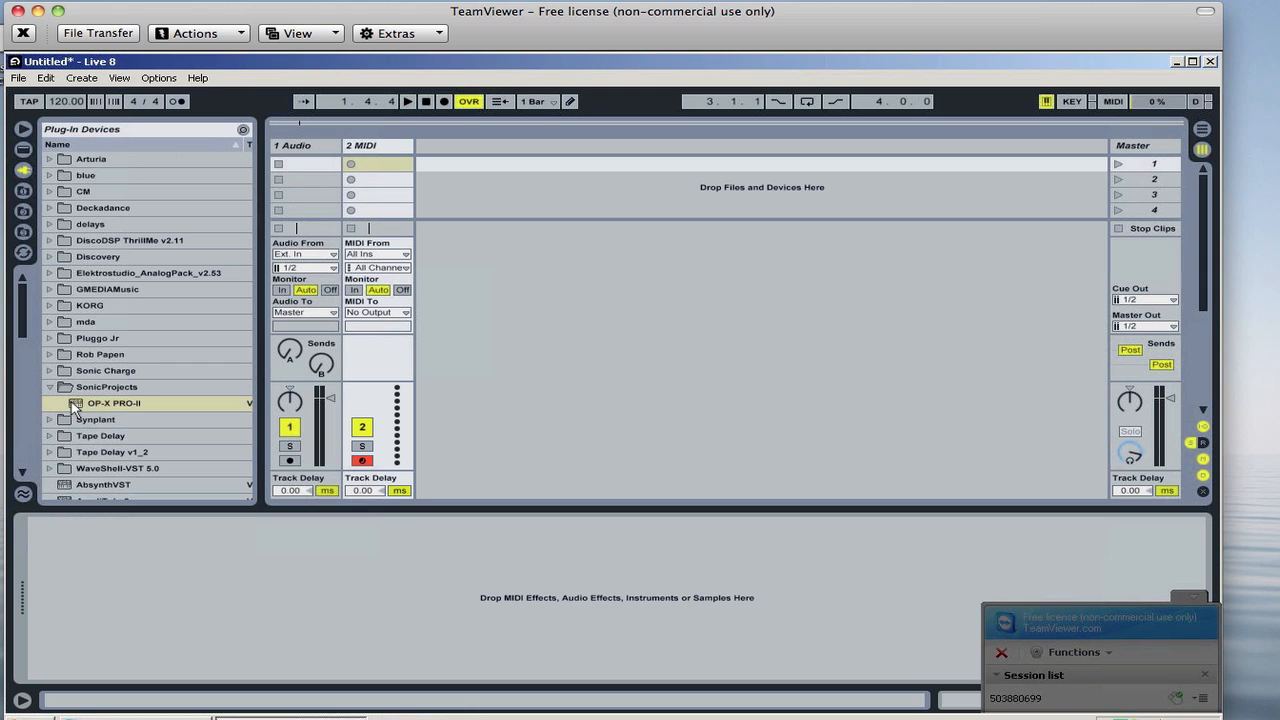
{"action": "mouse_move", "coordinate": [232, 444]}
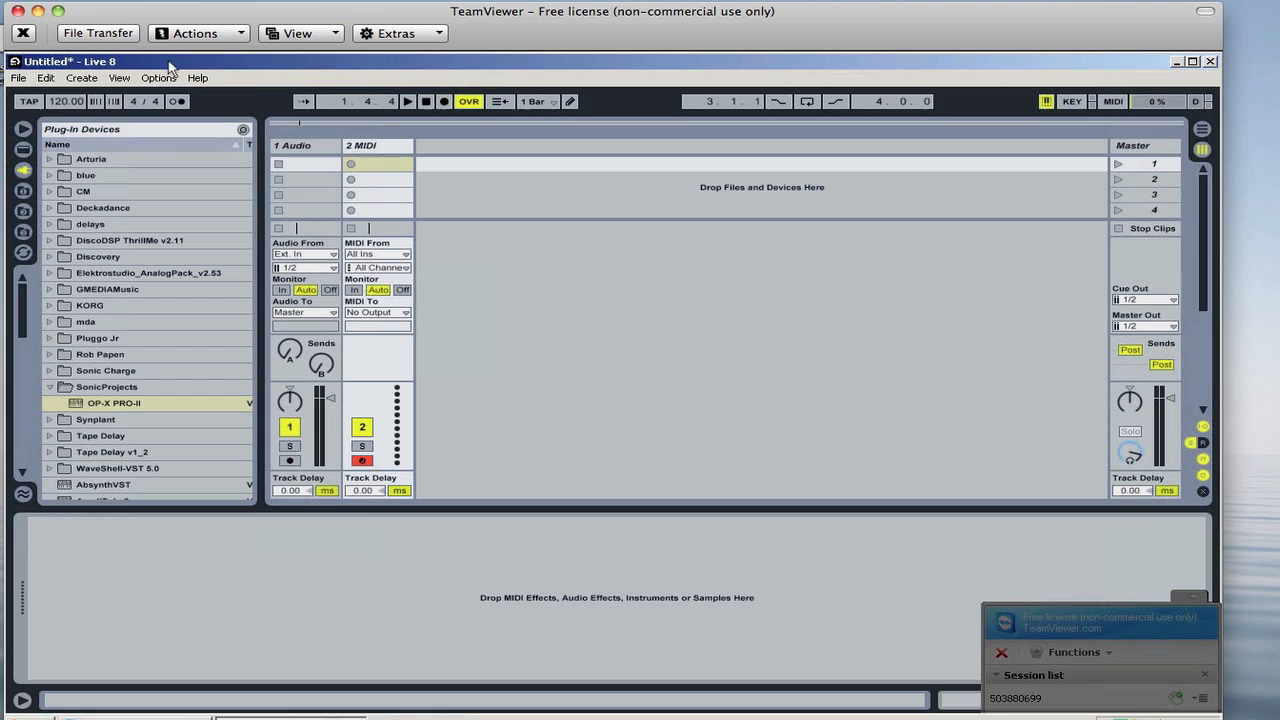
Show the File/Folder page of Live's Preferences with the VST custom folder settings.
{"action": "left_click", "coordinate": [160, 78]}
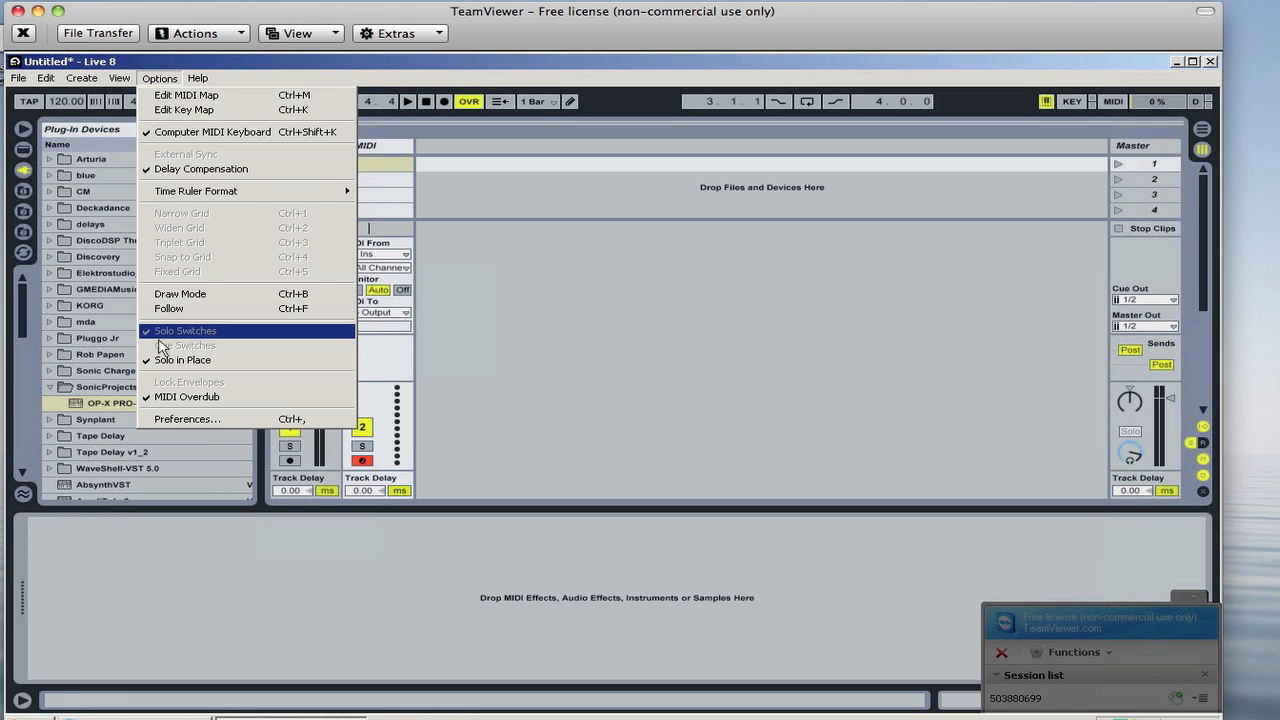
{"action": "left_click", "coordinate": [186, 418]}
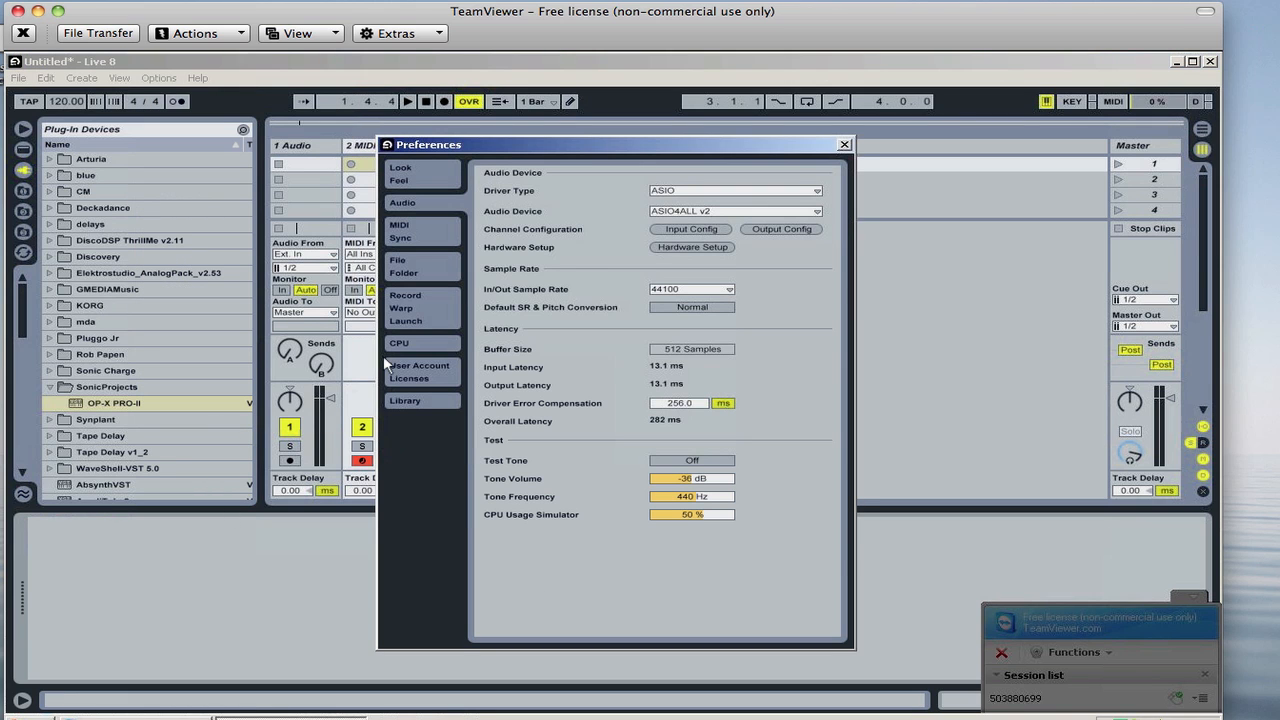
{"action": "mouse_move", "coordinate": [428, 400]}
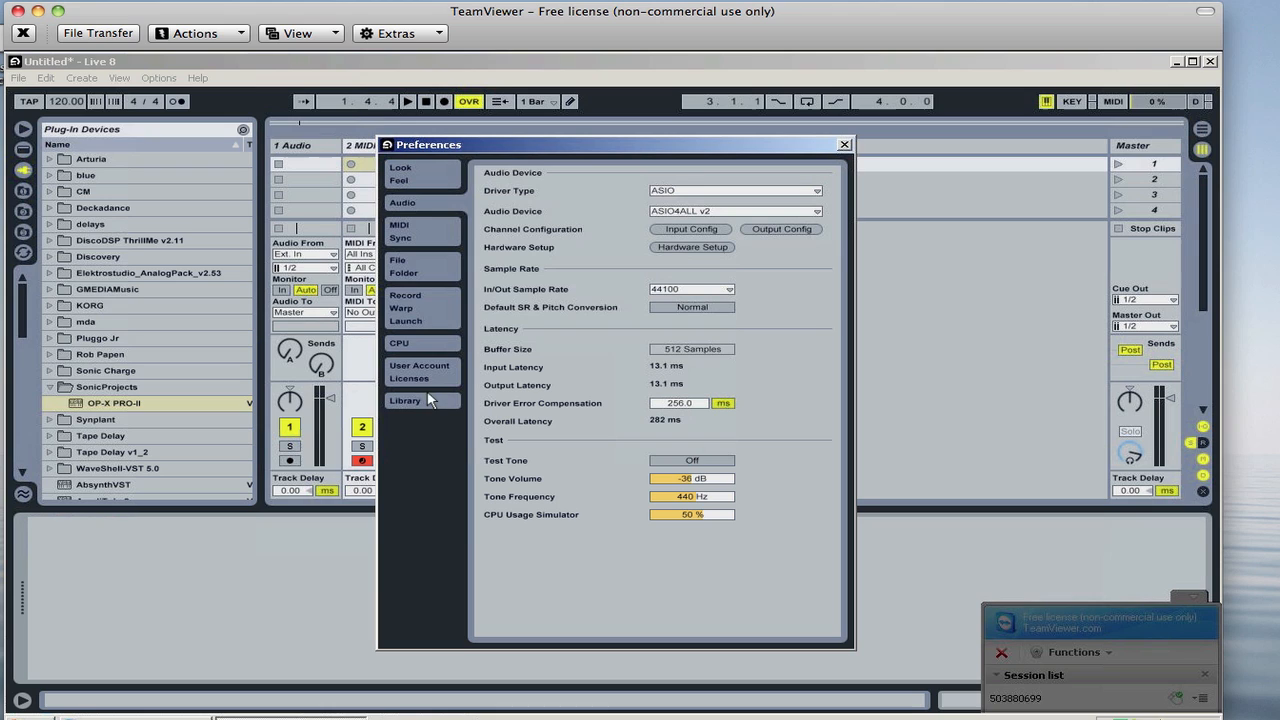
{"action": "left_click", "coordinate": [402, 266]}
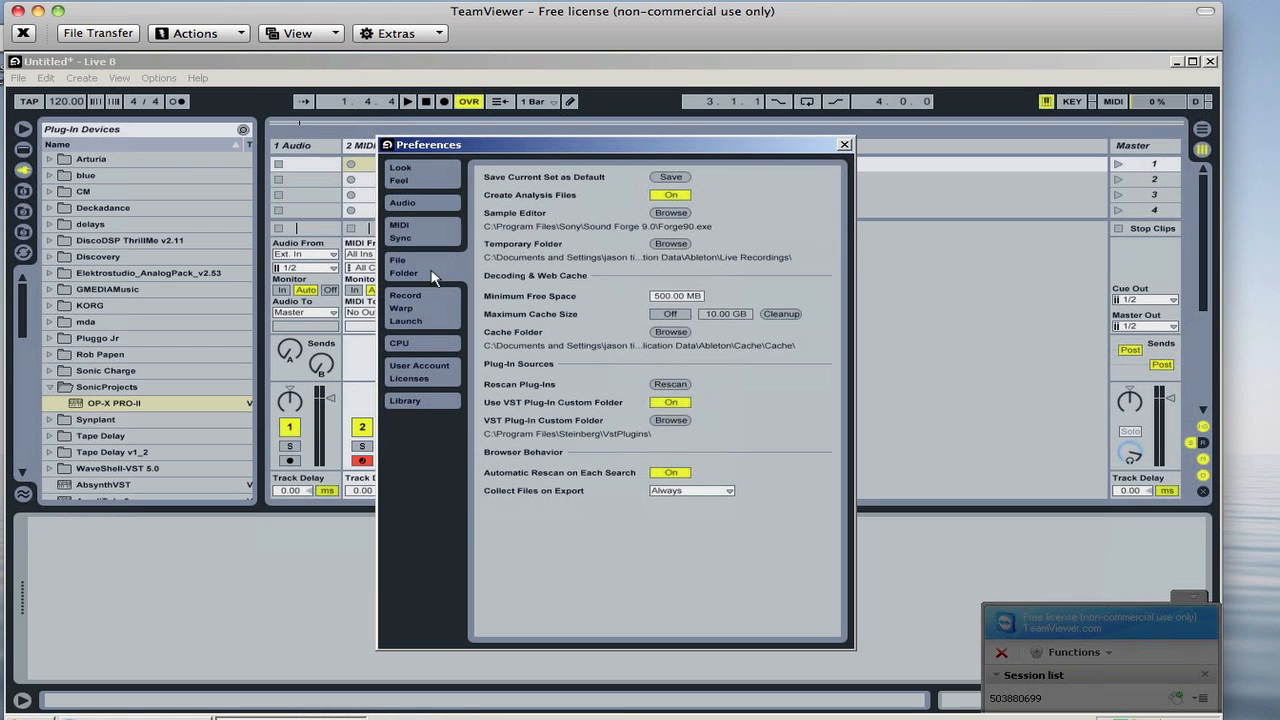
{"action": "mouse_move", "coordinate": [670, 390]}
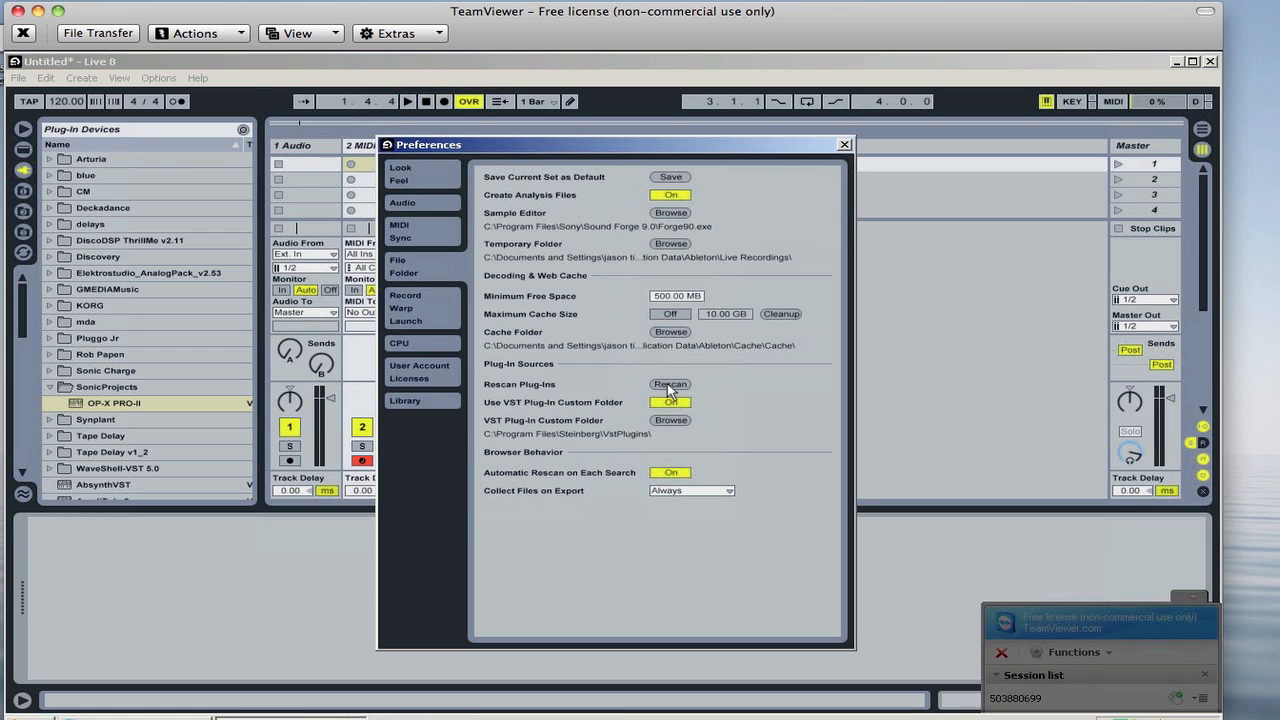
{"action": "mouse_move", "coordinate": [476, 228]}
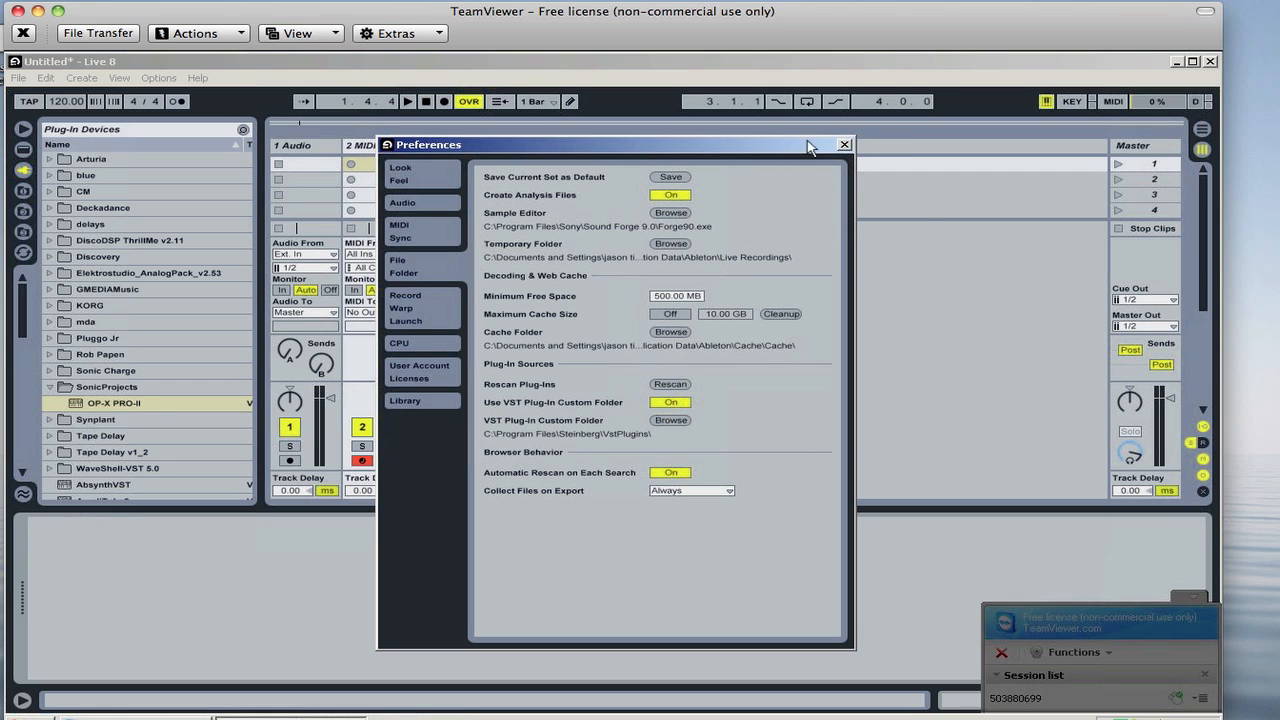
{"action": "mouse_move", "coordinate": [844, 152]}
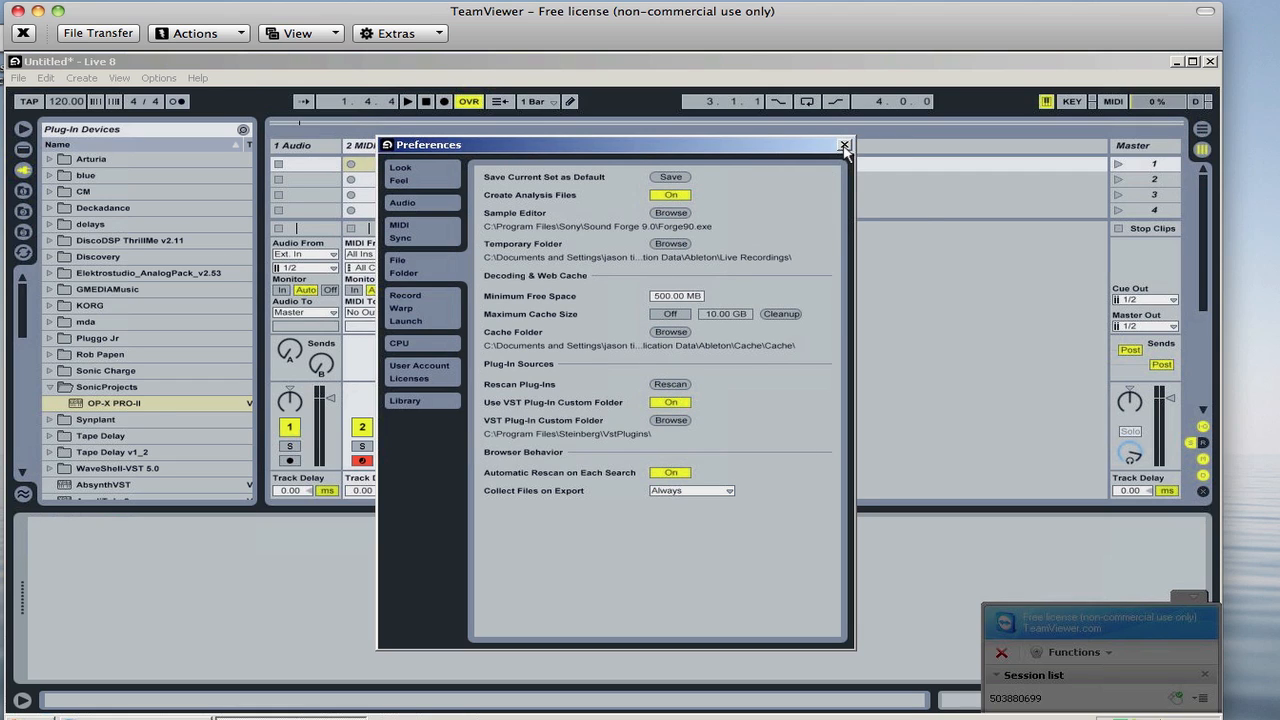
Close the Preferences window, returning to the empty Live set.
{"action": "left_click", "coordinate": [844, 144]}
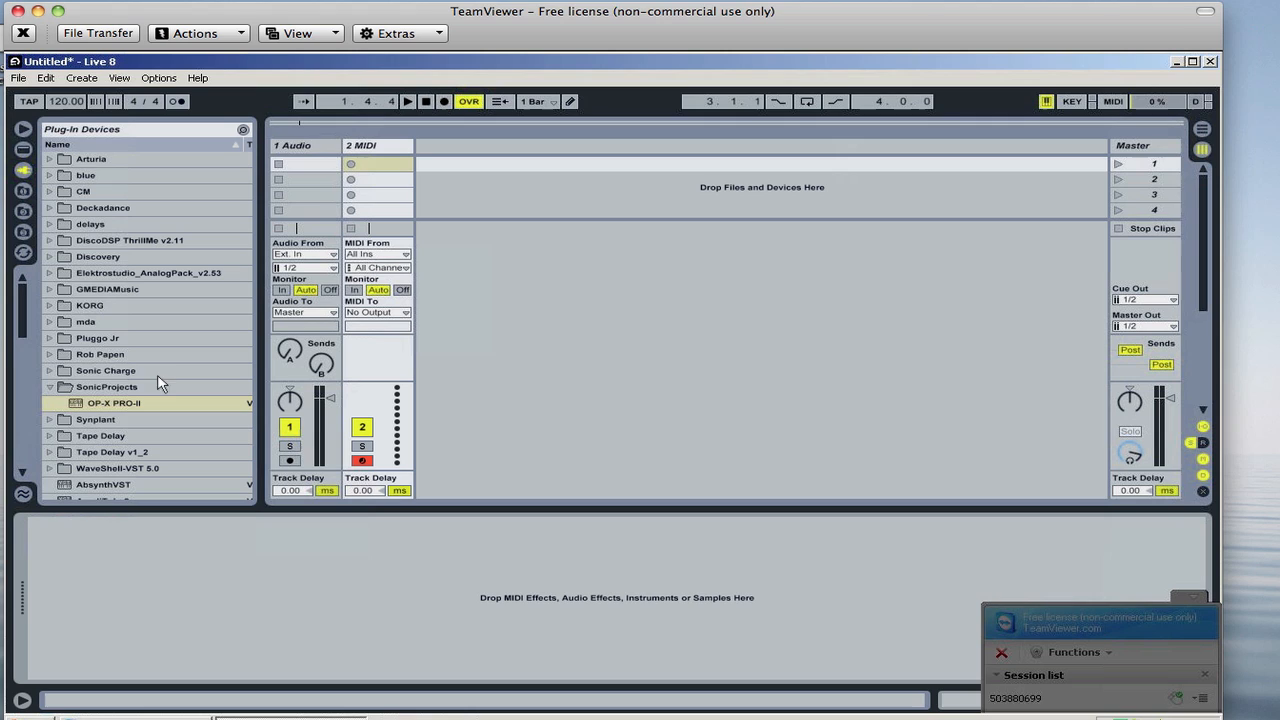
{"action": "mouse_move", "coordinate": [80, 408]}
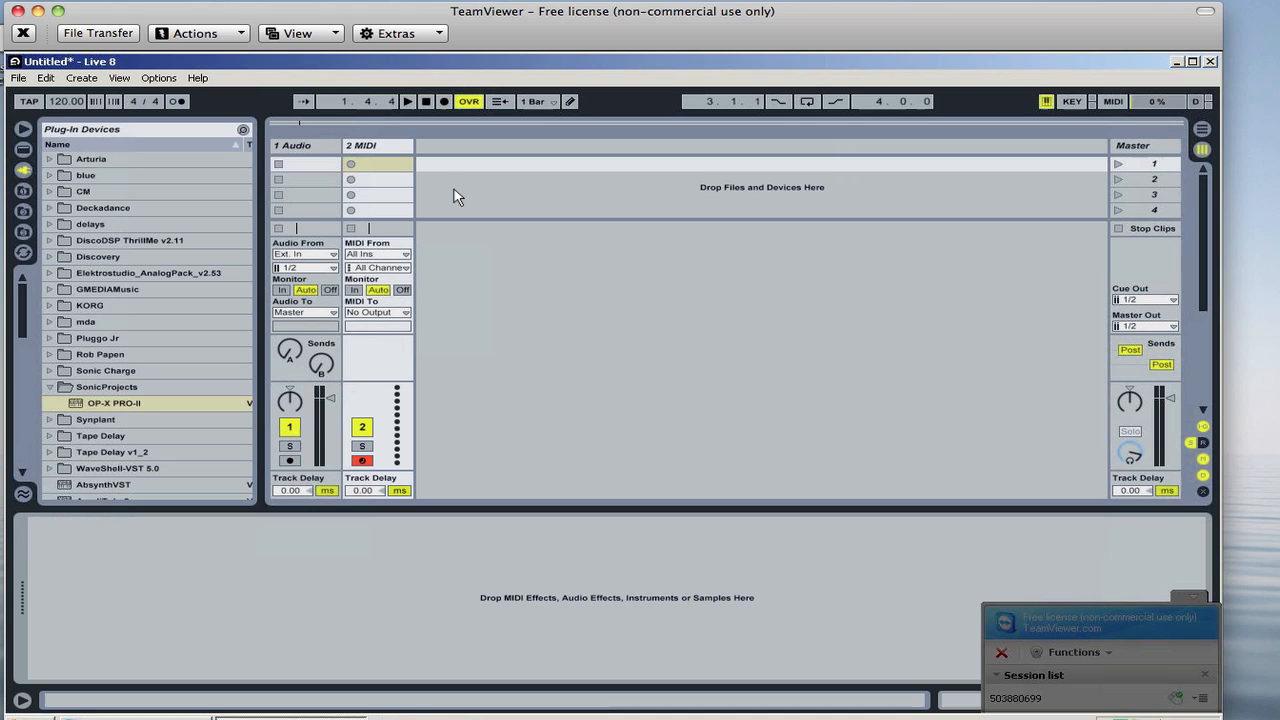
{"action": "mouse_move", "coordinate": [658, 340]}
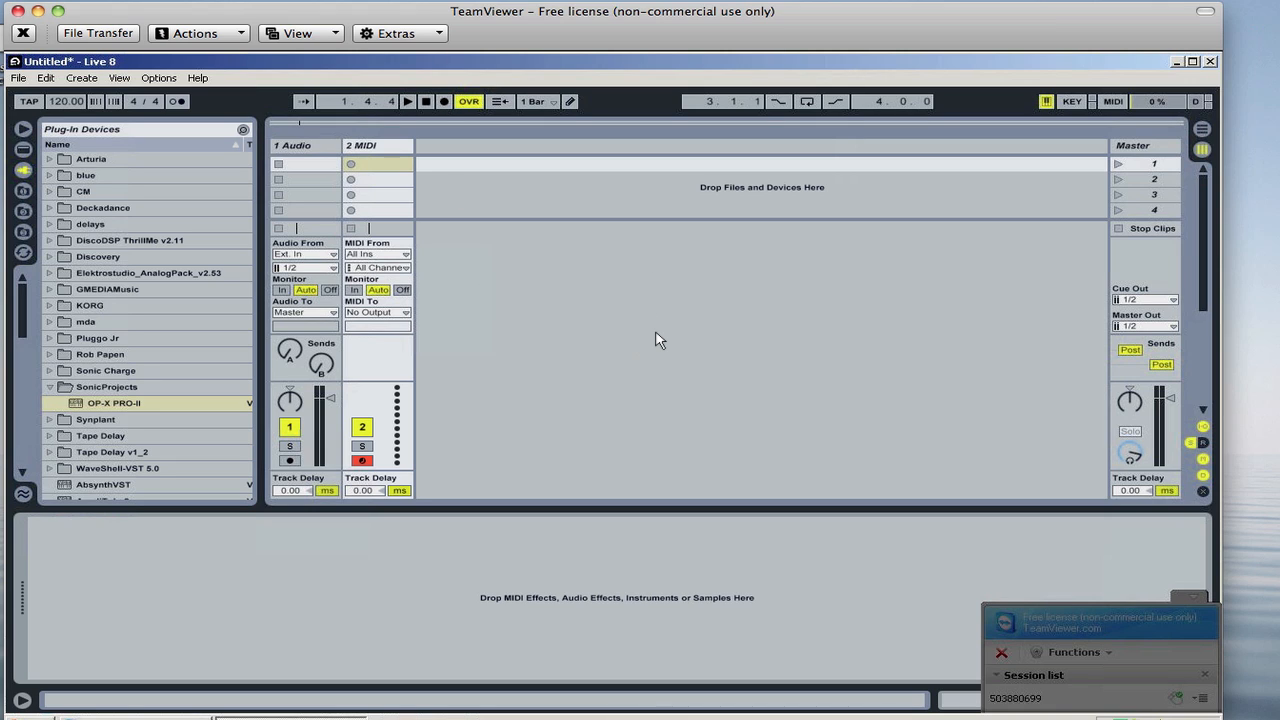
{"action": "mouse_move", "coordinate": [764, 278]}
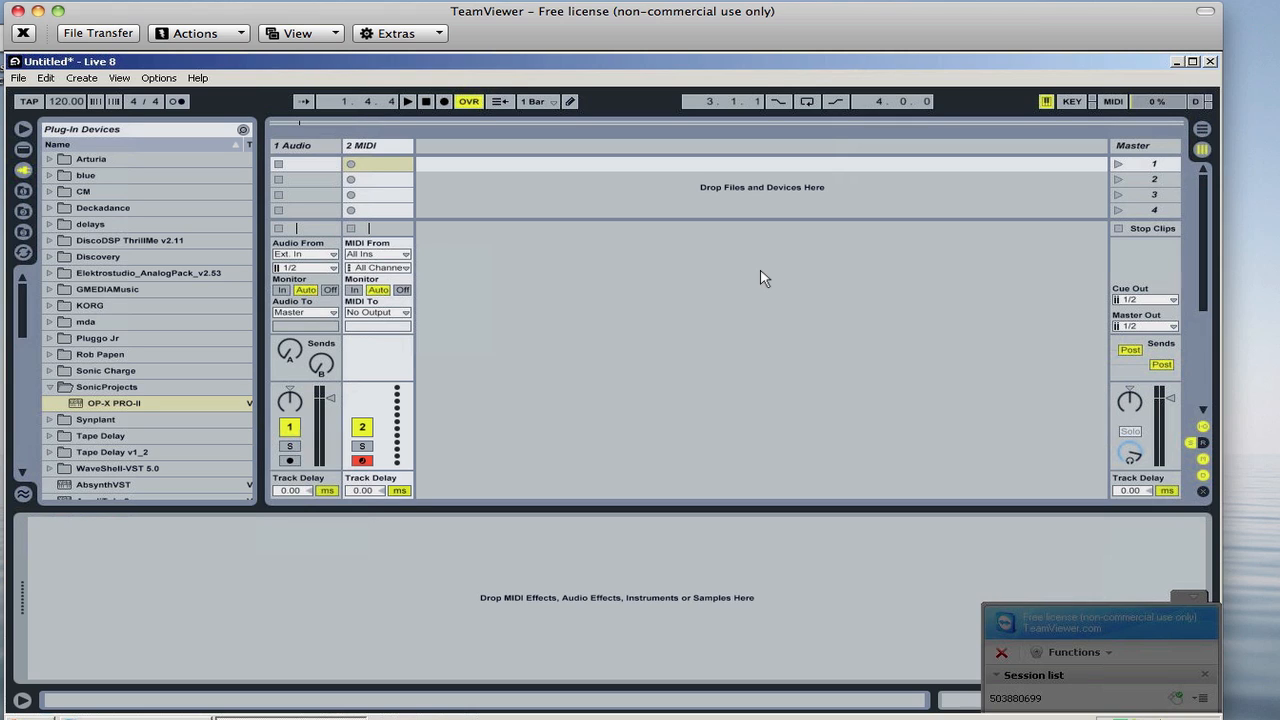
{"action": "mouse_move", "coordinate": [222, 96]}
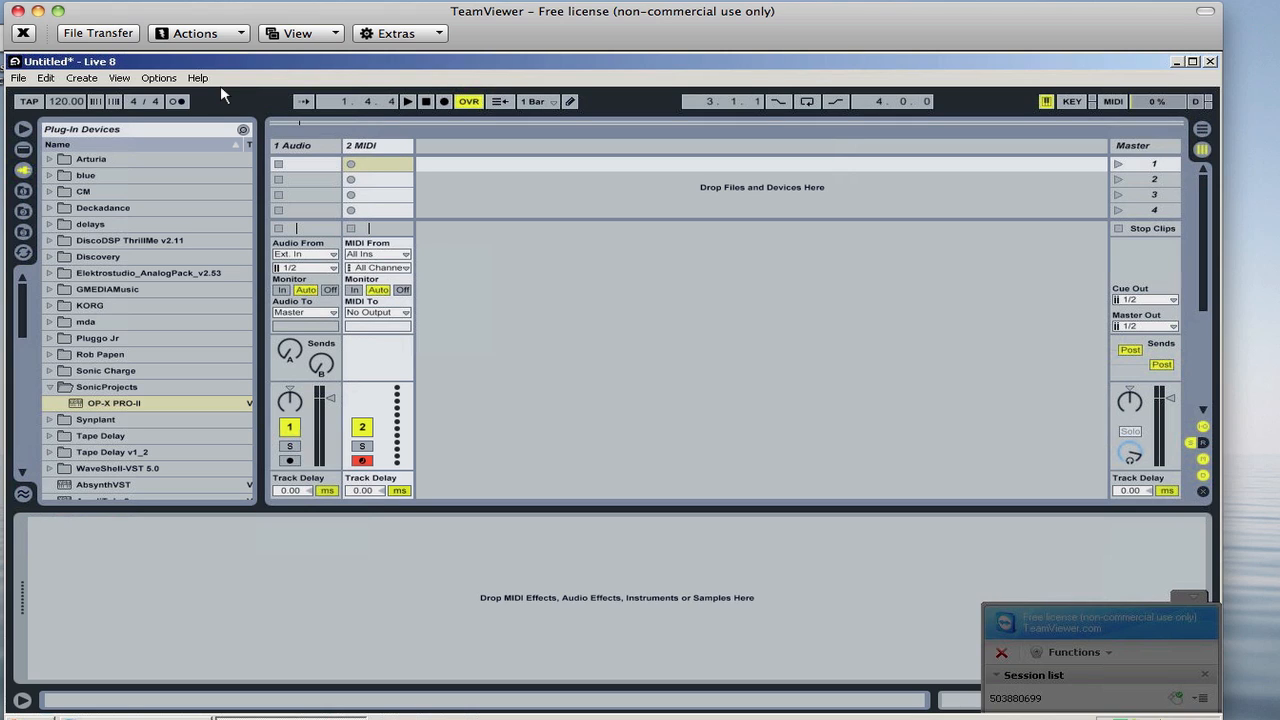
{"action": "mouse_move", "coordinate": [160, 78]}
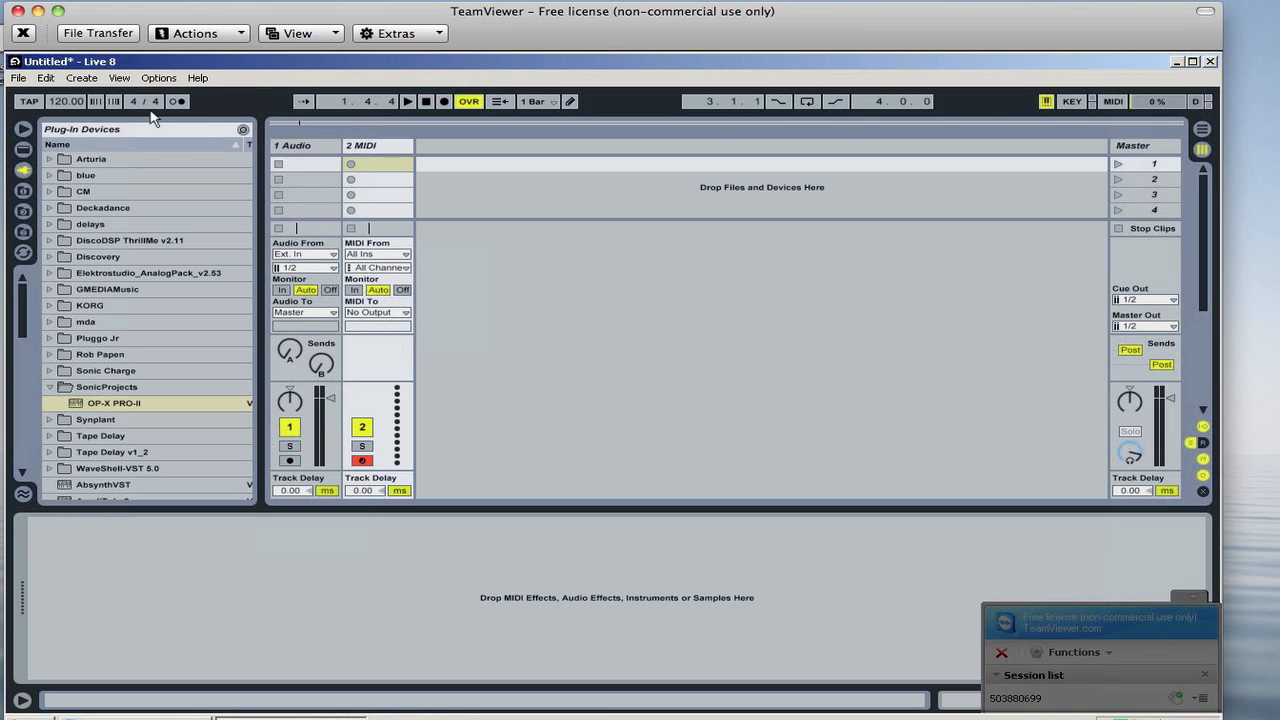
{"action": "left_click", "coordinate": [158, 78]}
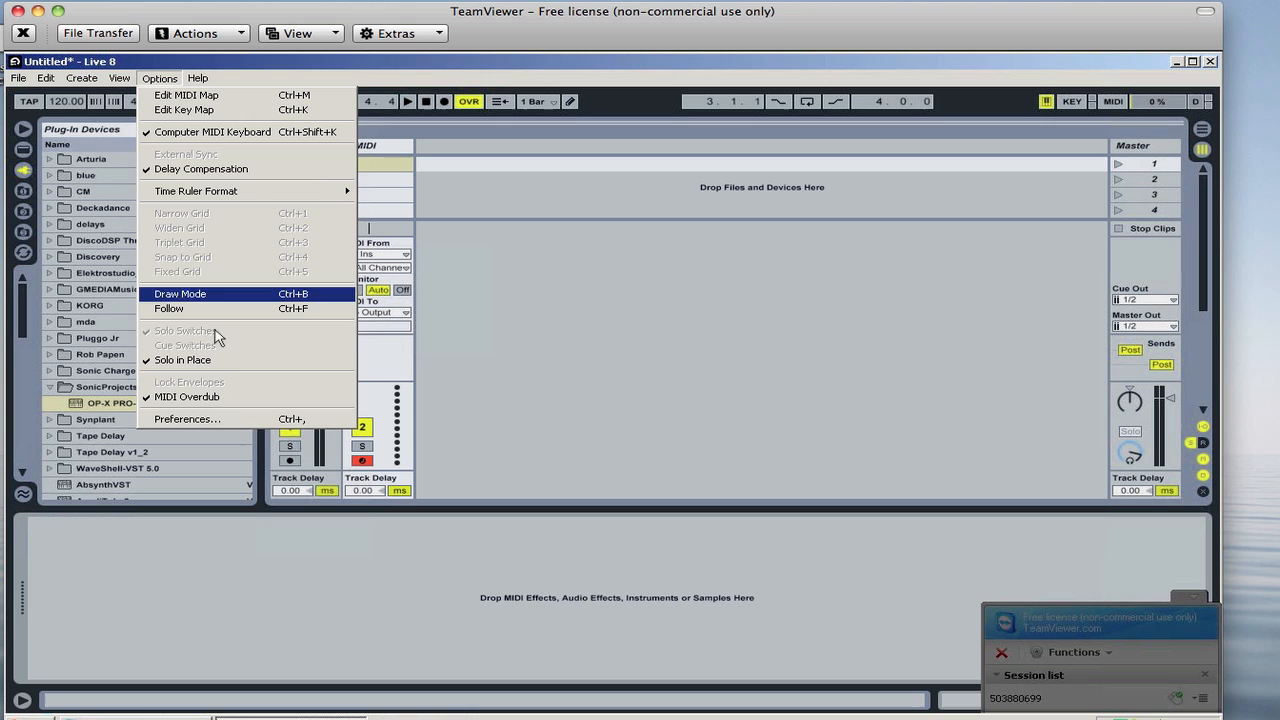
{"action": "left_click", "coordinate": [186, 418]}
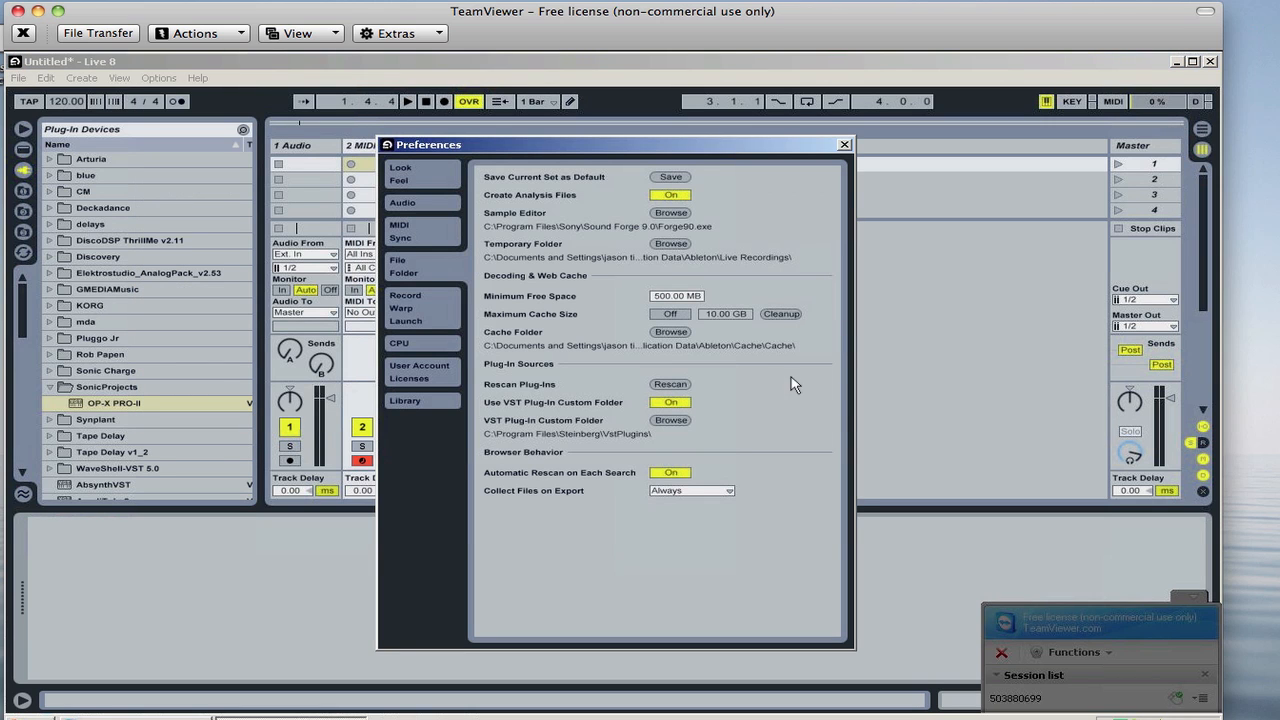
{"action": "left_click", "coordinate": [402, 202]}
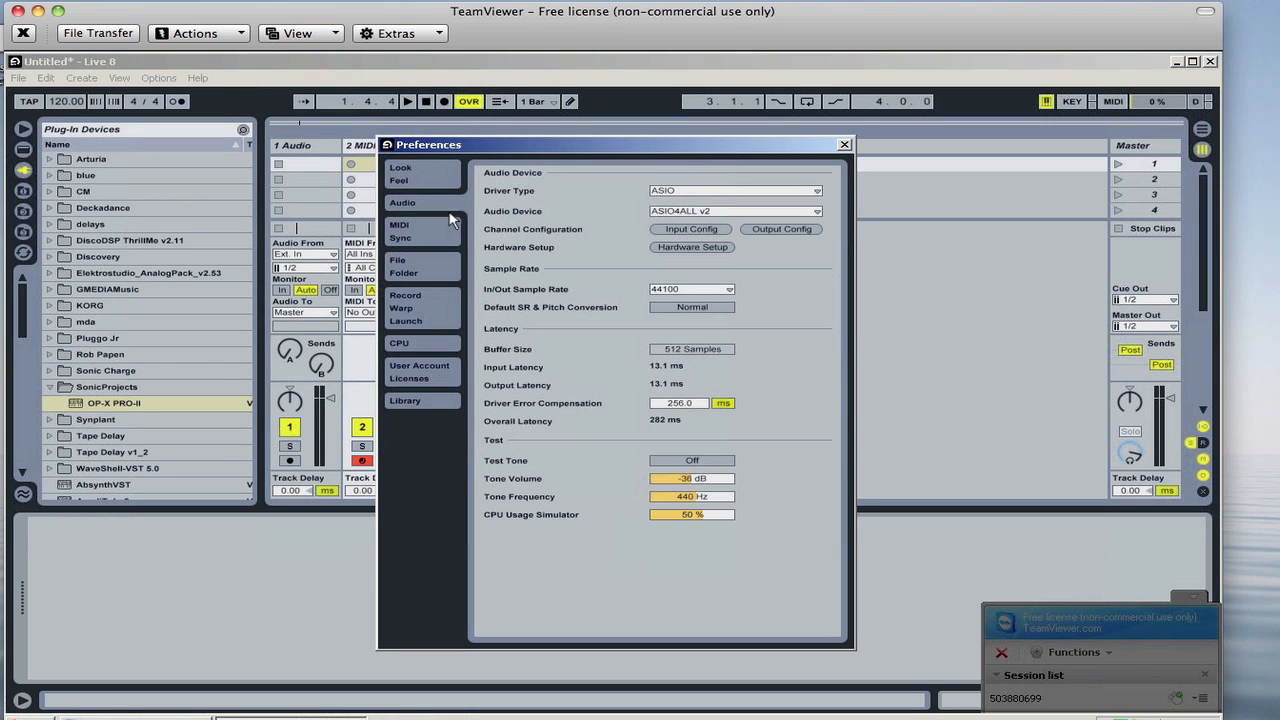
{"action": "mouse_move", "coordinate": [656, 220]}
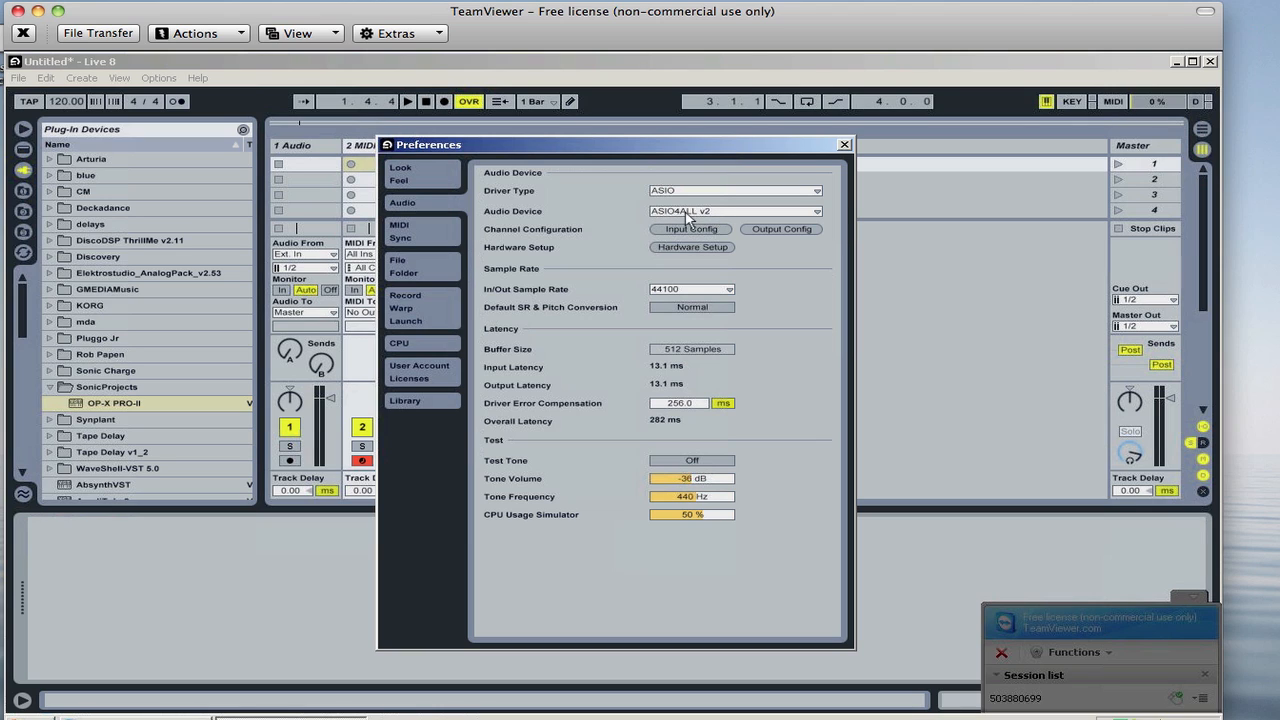
{"action": "left_click", "coordinate": [844, 144]}
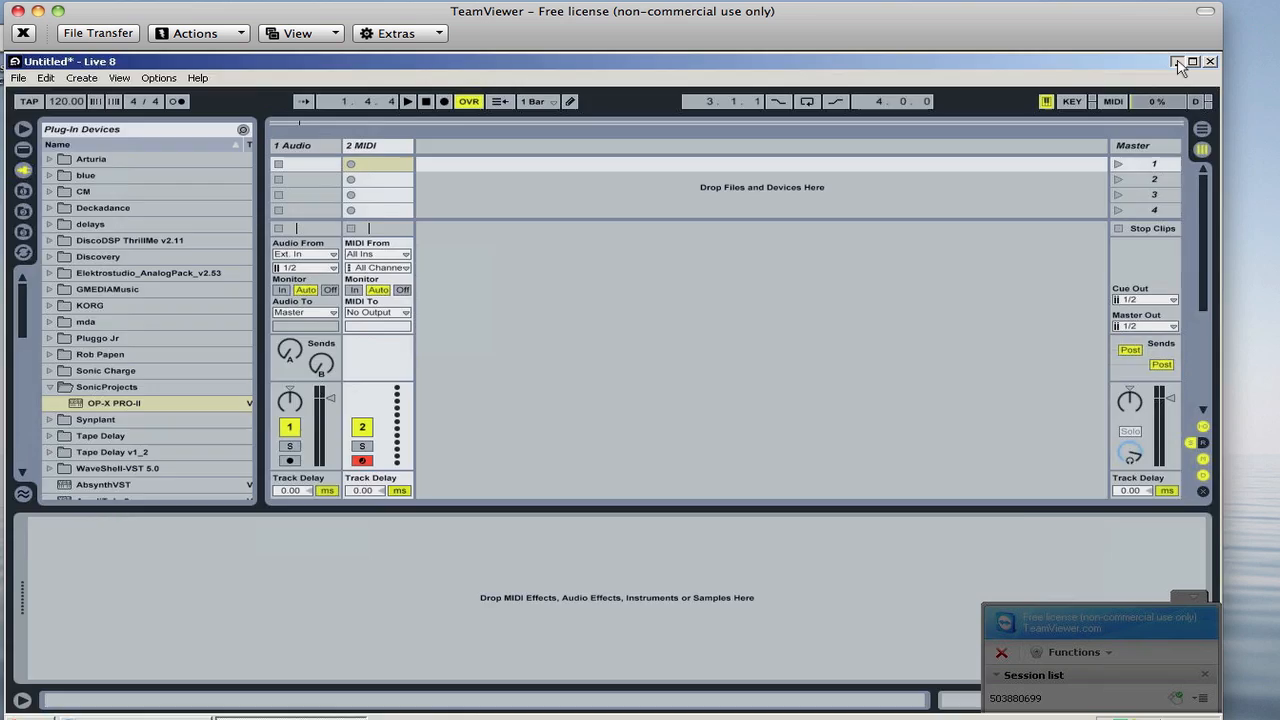
Minimize Live, launch Chrome and begin a Google search for asio4all.
{"action": "left_click", "coordinate": [1176, 62]}
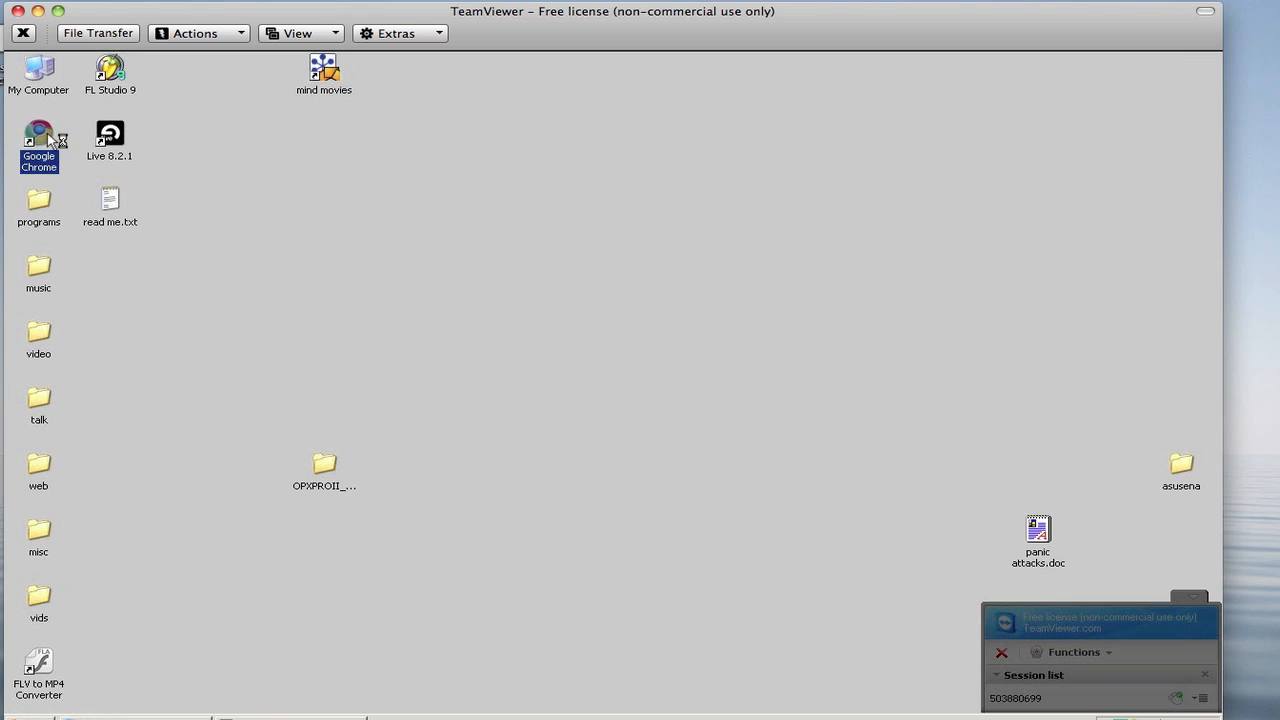
{"action": "double_click", "coordinate": [38, 140]}
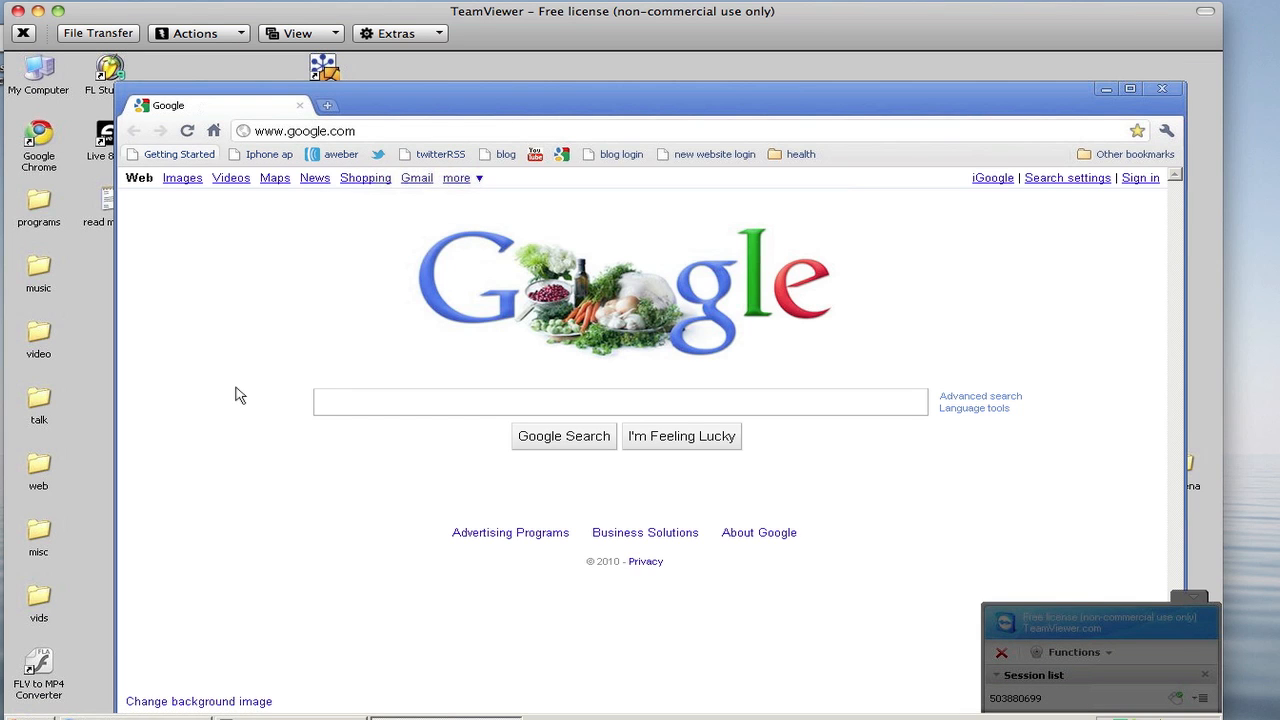
{"action": "mouse_move", "coordinate": [368, 338]}
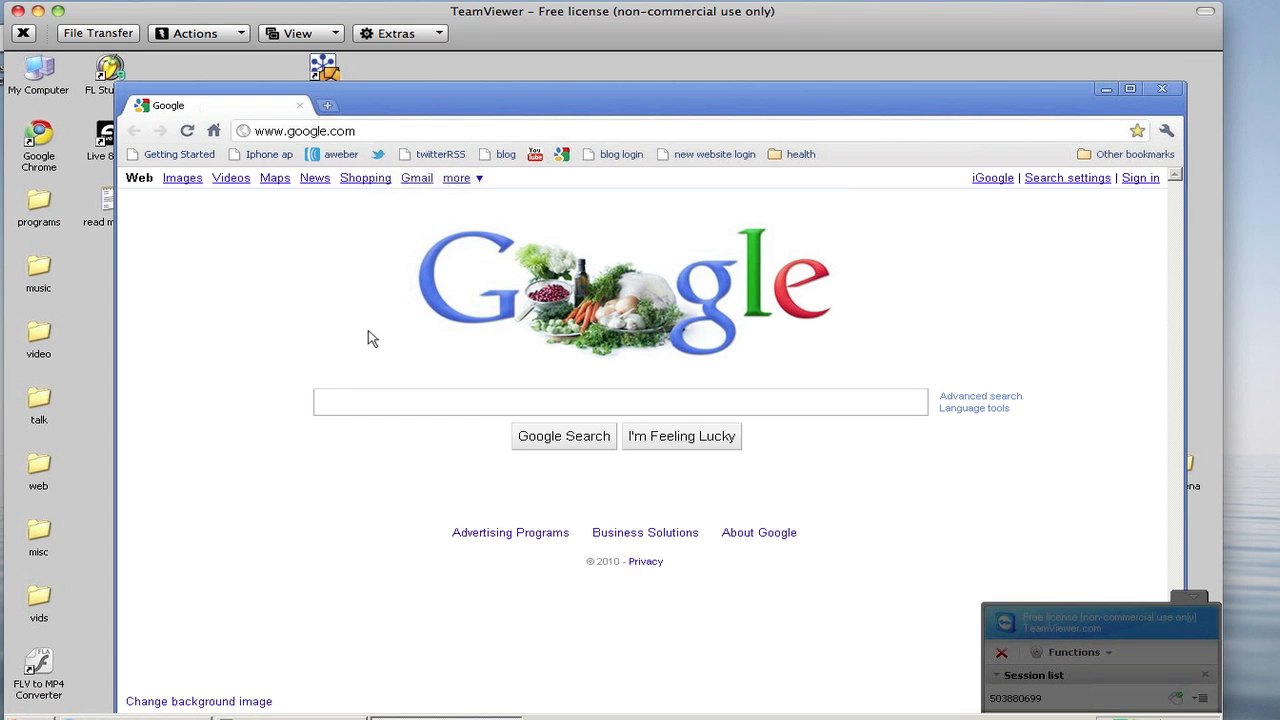
{"action": "type", "text": "asio4a"}
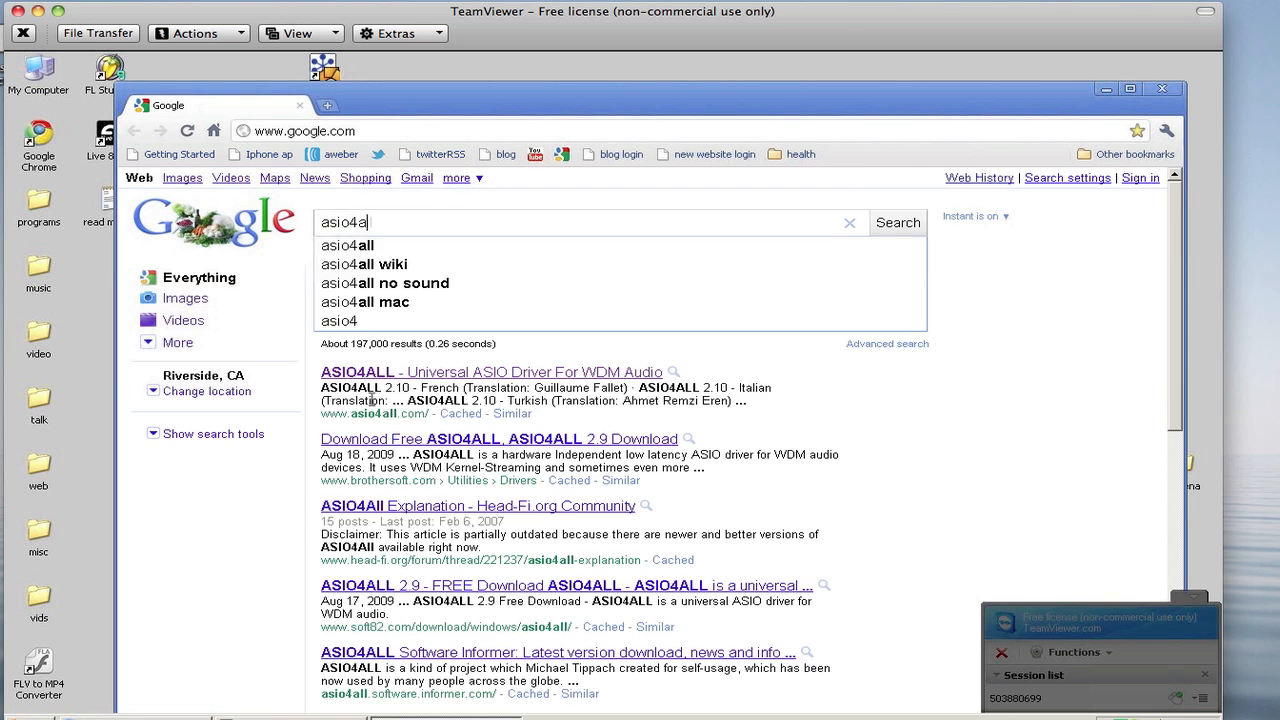
Run the asio4all search and open the ASIO4ALL Universal ASIO Driver site.
{"action": "left_click", "coordinate": [348, 244]}
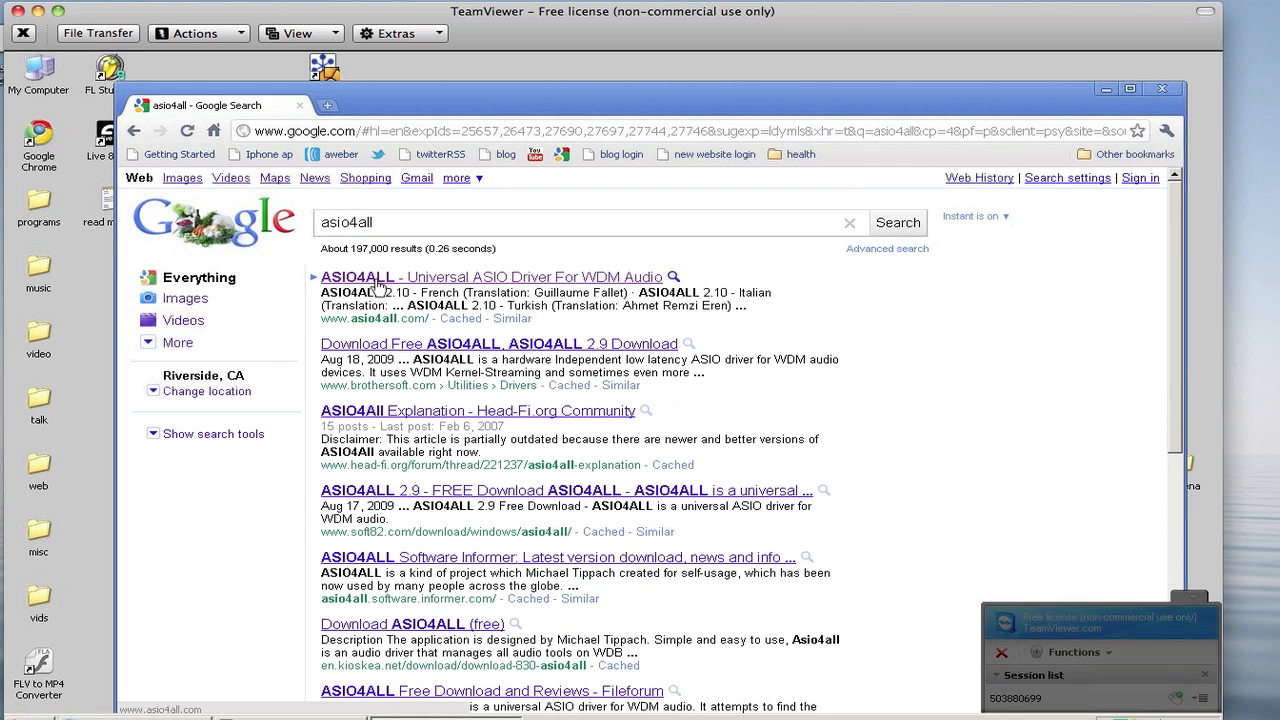
{"action": "left_click", "coordinate": [492, 276]}
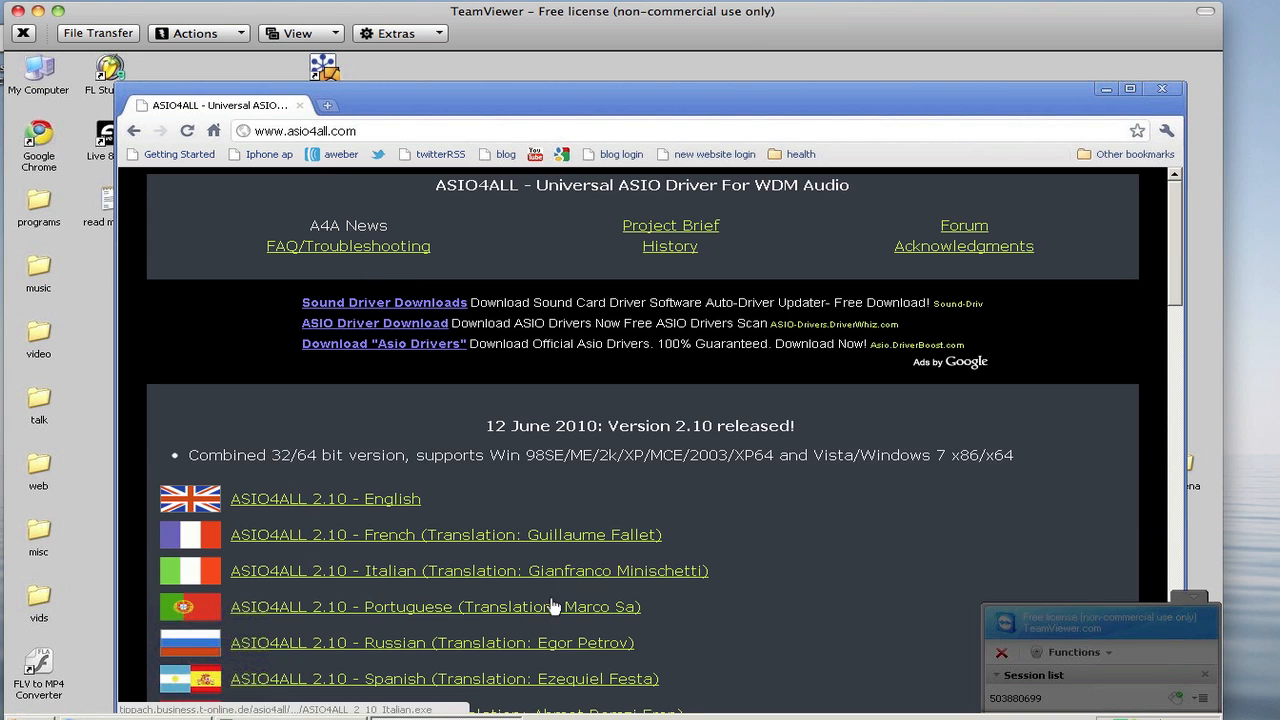
{"action": "mouse_move", "coordinate": [78, 536]}
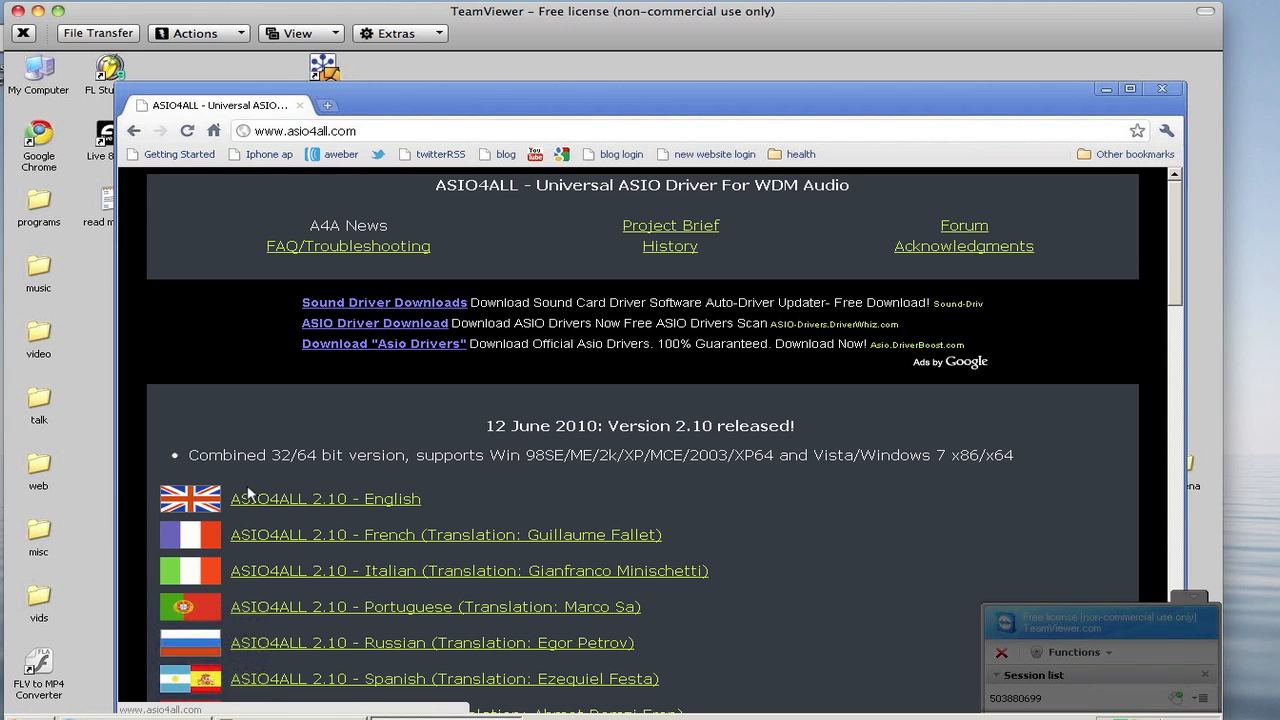
Start the ASIO4ALL 2.10 English download, answer the safety warning, then bring Live back up.
{"action": "left_click", "coordinate": [324, 498]}
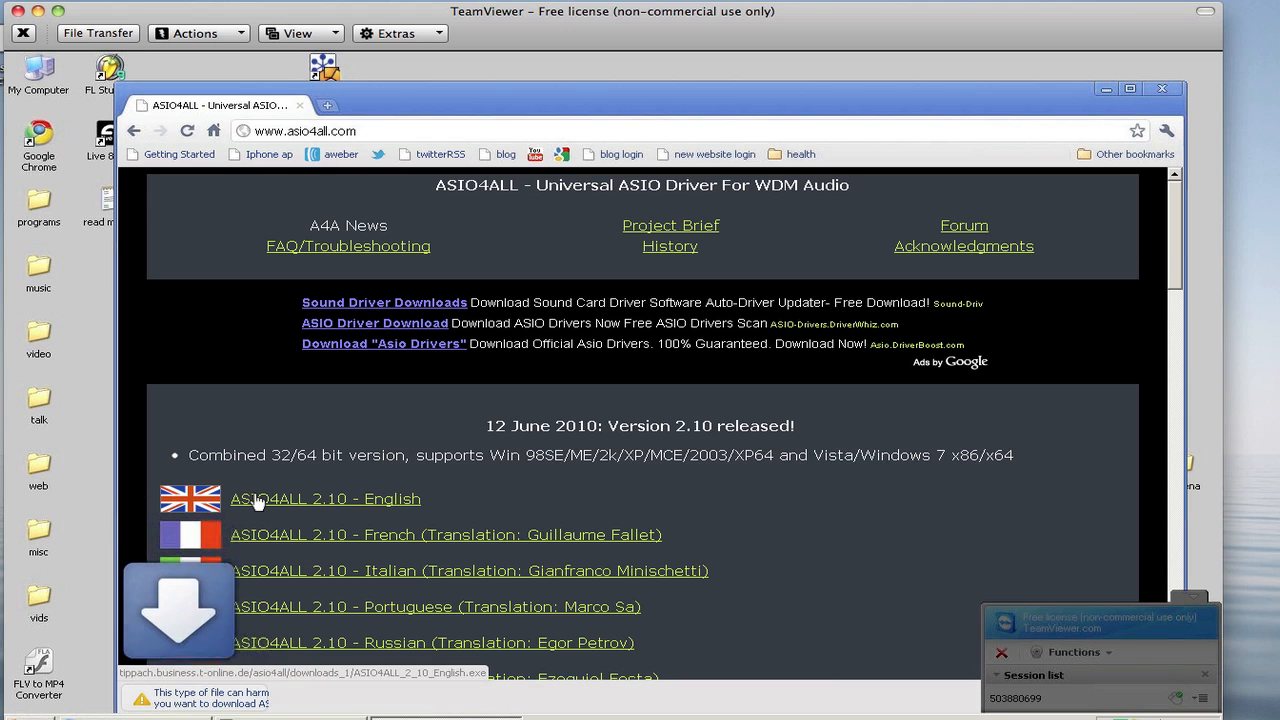
{"action": "left_click", "coordinate": [324, 498]}
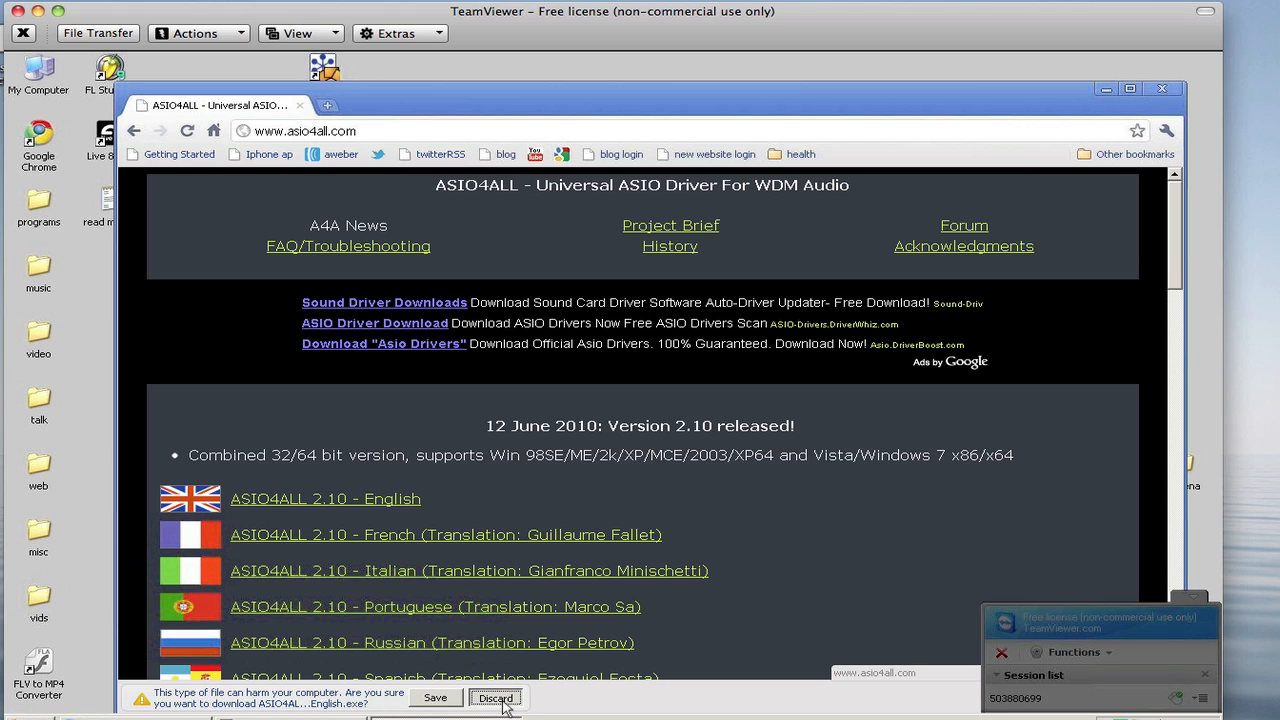
{"action": "left_click", "coordinate": [494, 696]}
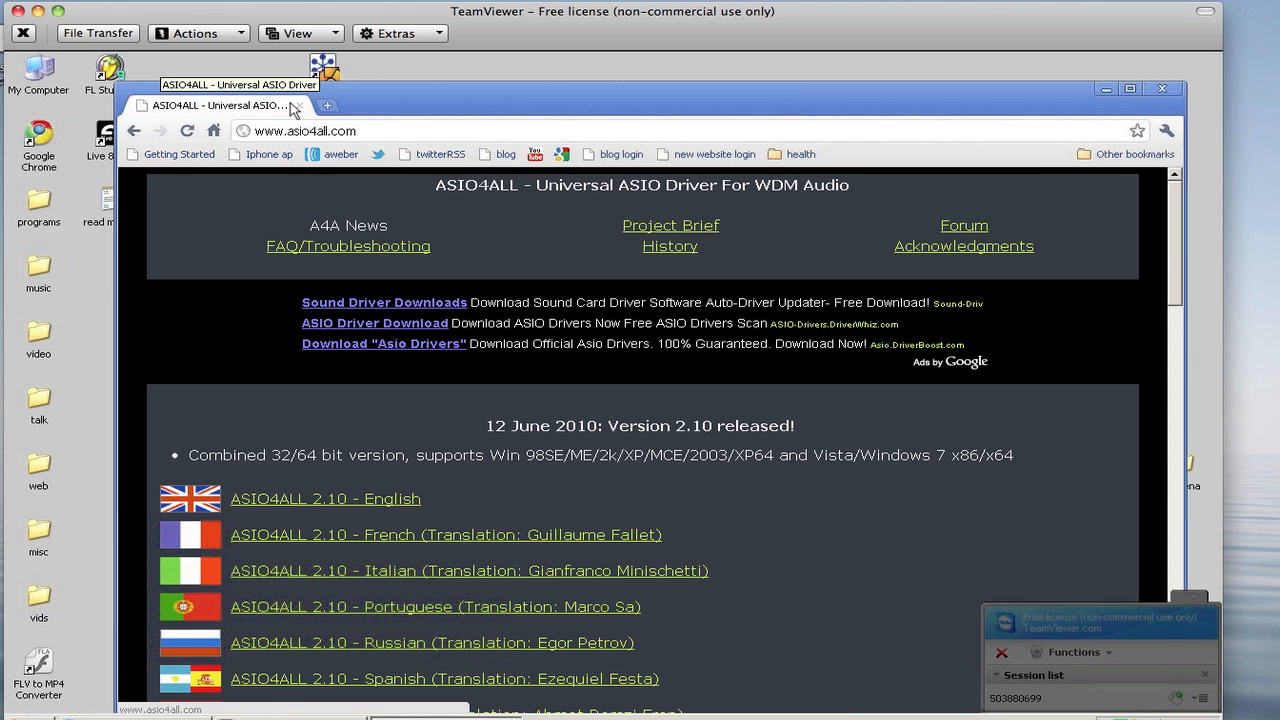
{"action": "mouse_move", "coordinate": [302, 104]}
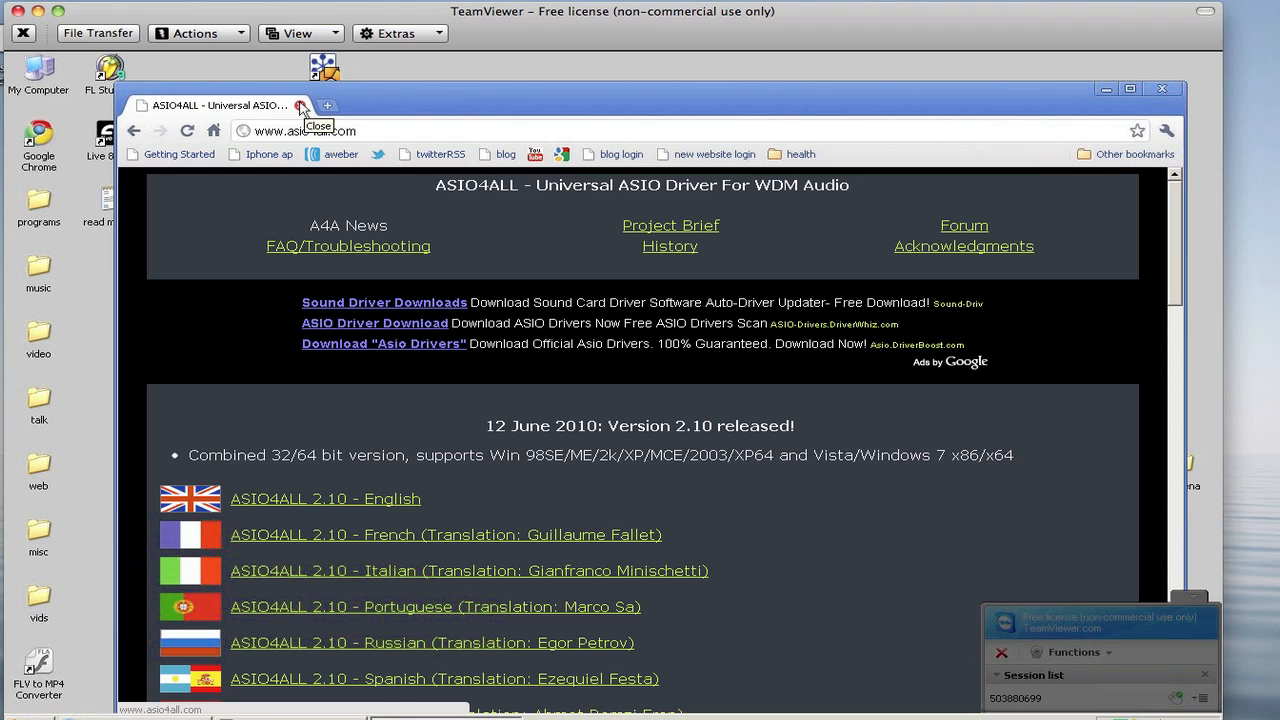
{"action": "mouse_move", "coordinate": [1096, 92]}
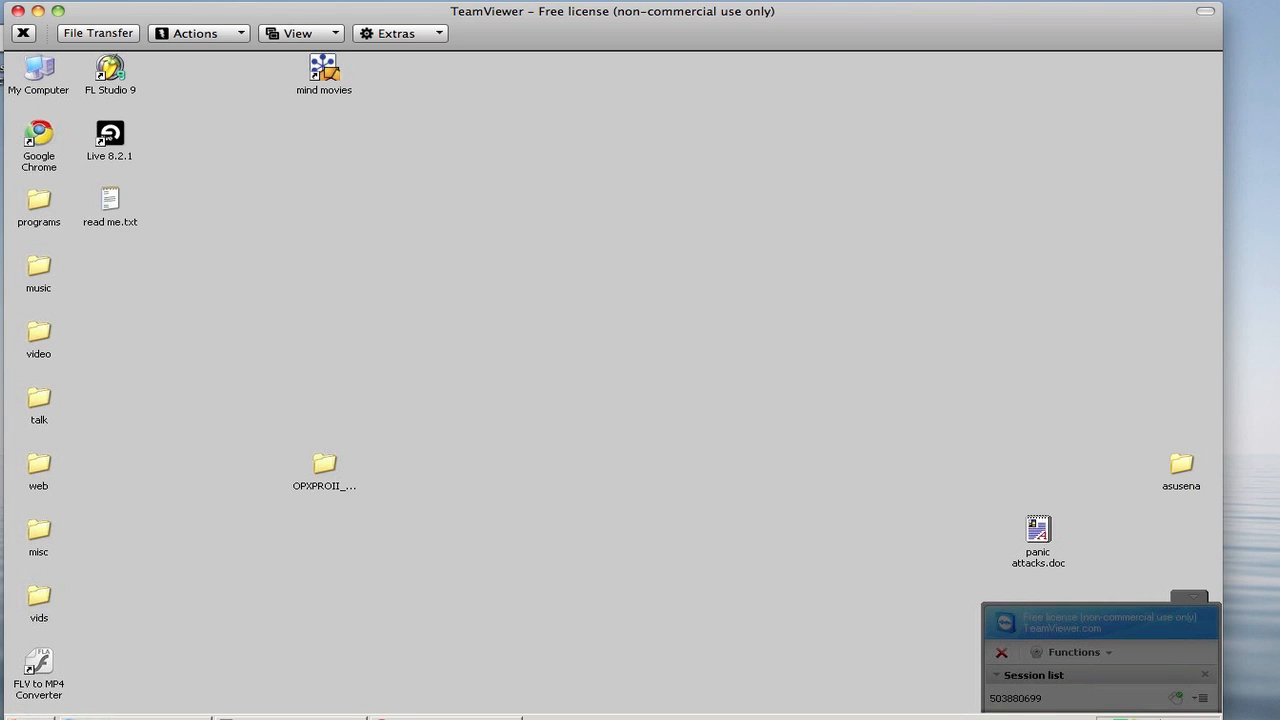
{"action": "double_click", "coordinate": [108, 140]}
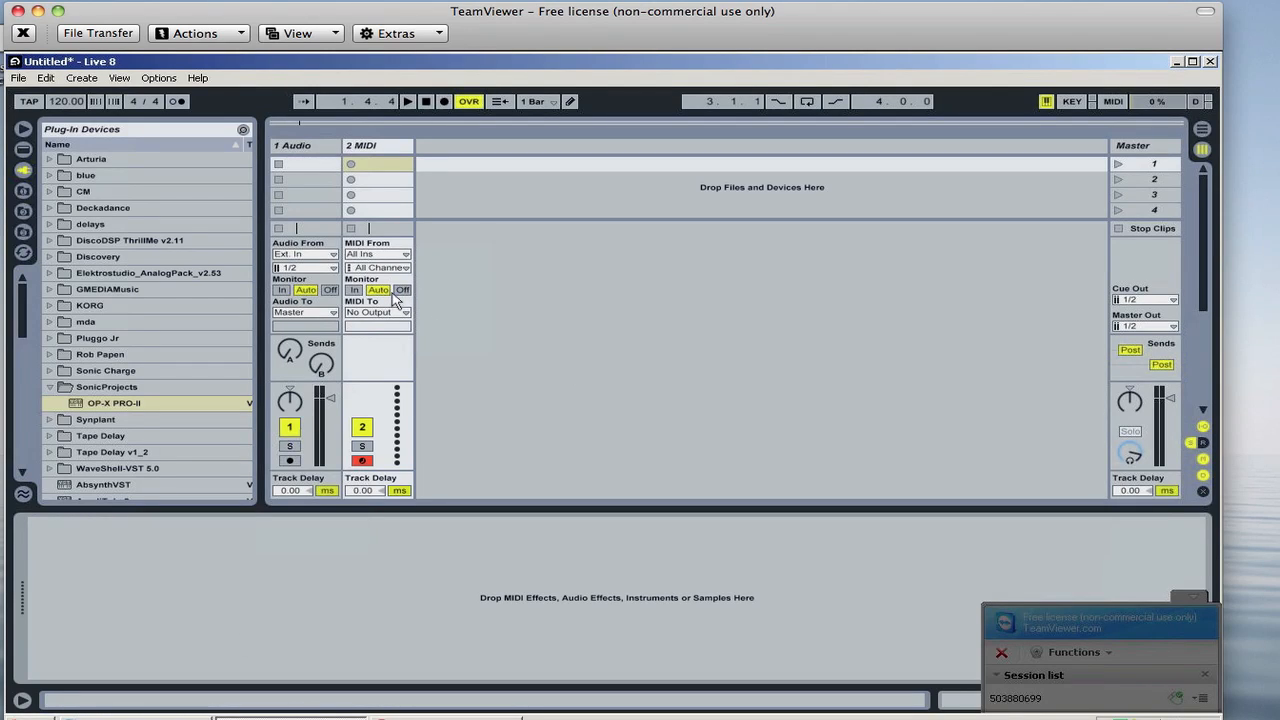
In Live's audio Preferences choose ASIO with ASIO4ALL v2 and show its hardware settings.
{"action": "left_click", "coordinate": [158, 78]}
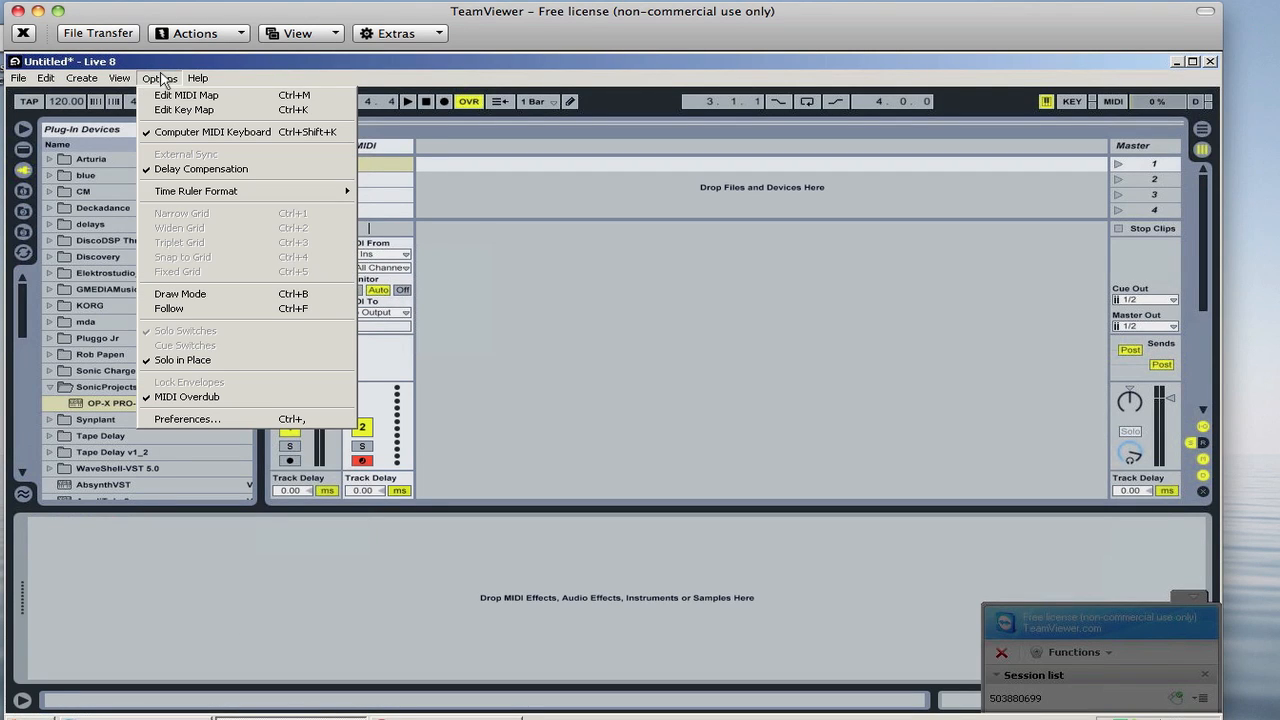
{"action": "left_click", "coordinate": [186, 418]}
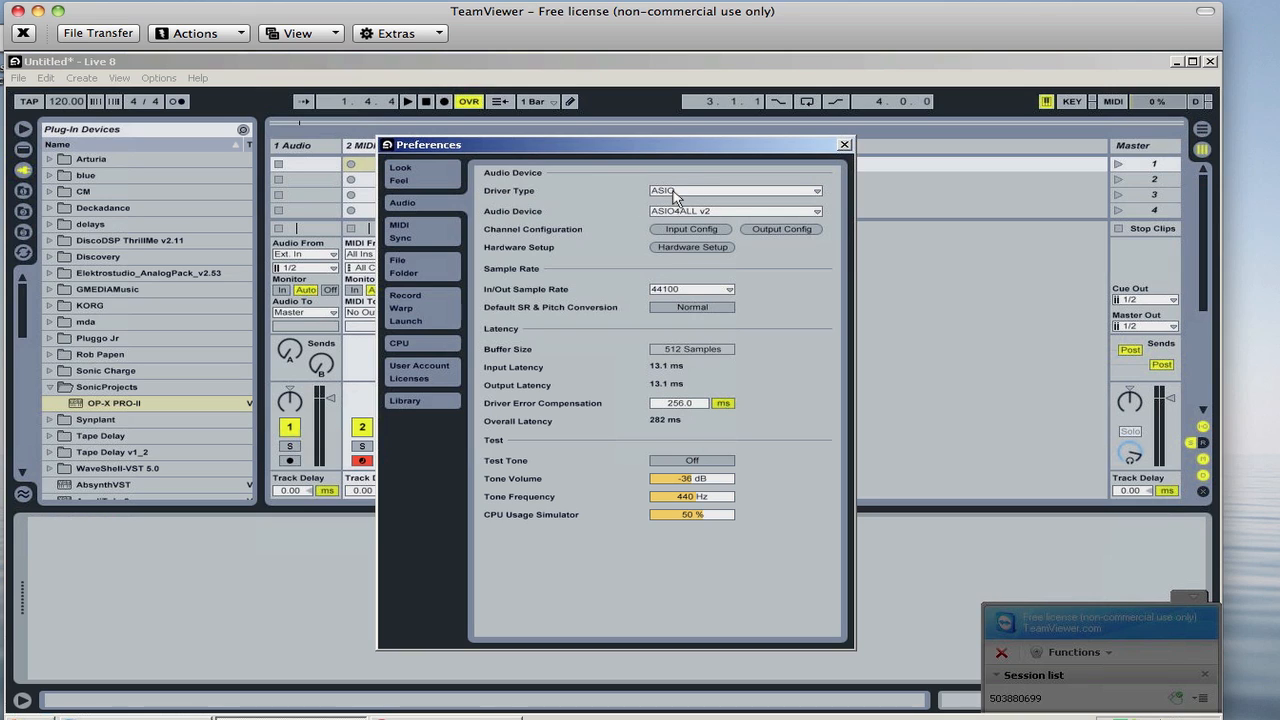
{"action": "mouse_move", "coordinate": [788, 196]}
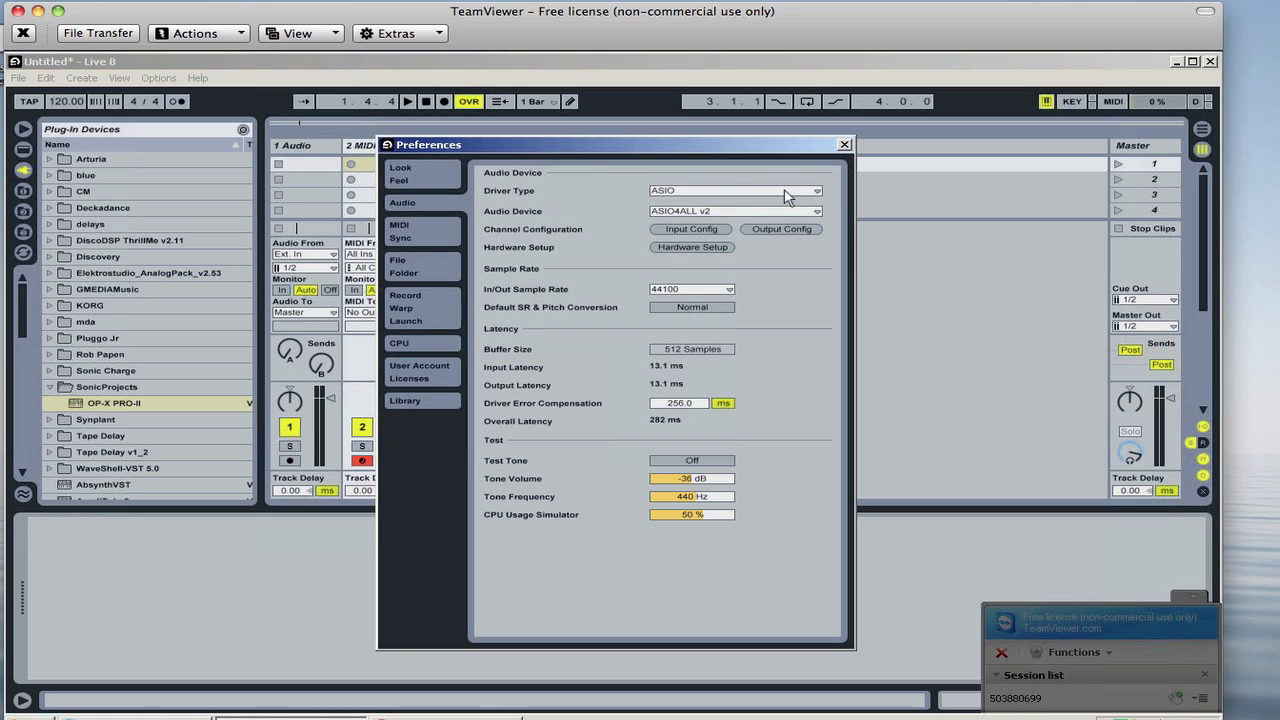
{"action": "left_click", "coordinate": [816, 190]}
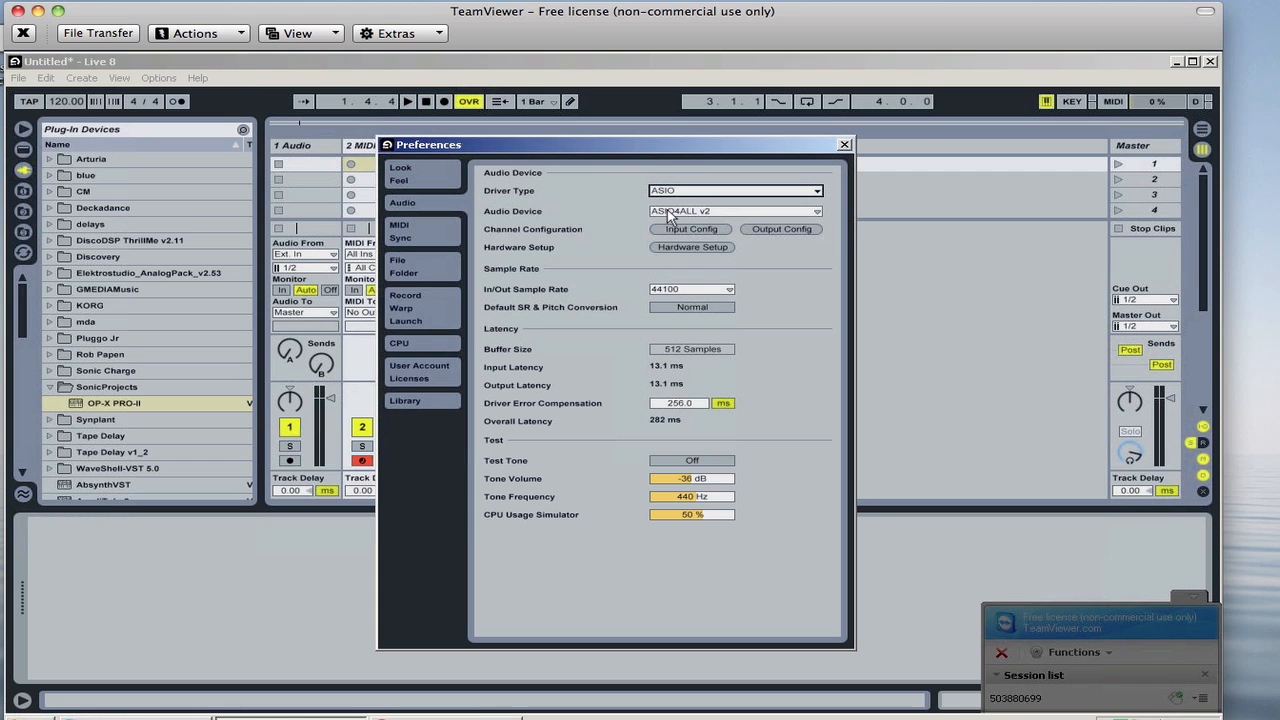
{"action": "mouse_move", "coordinate": [688, 252]}
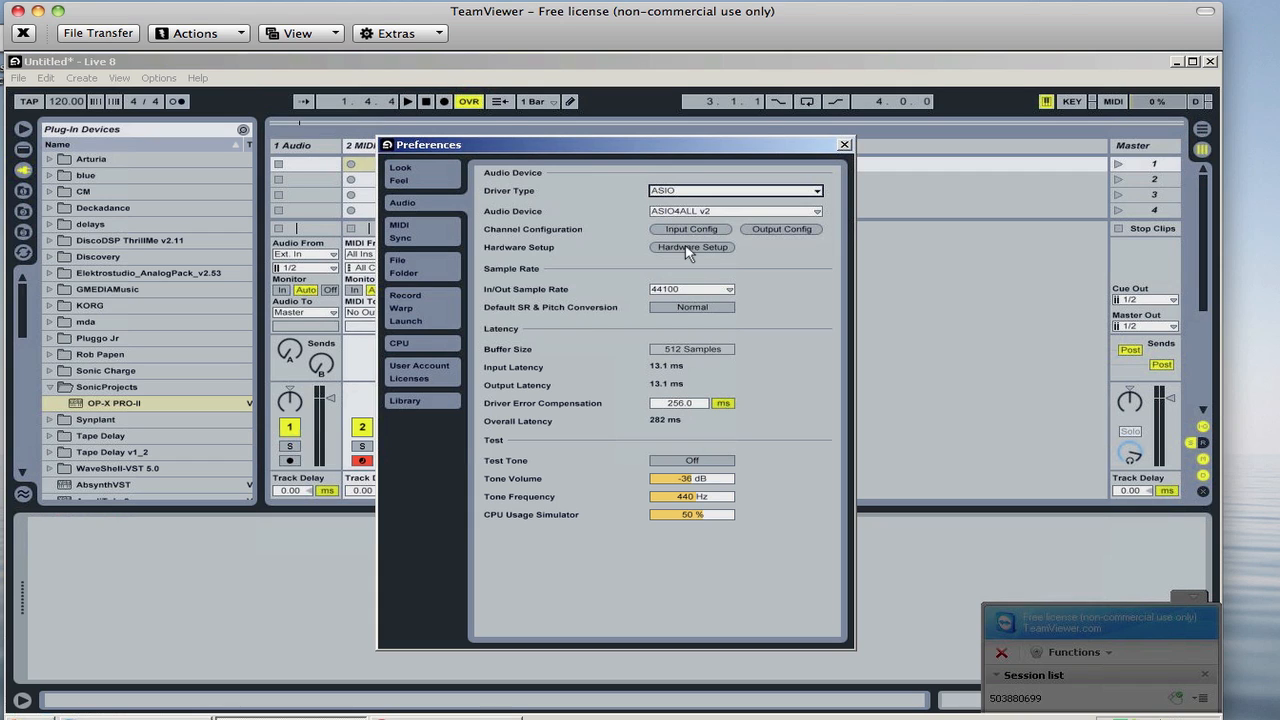
{"action": "left_click", "coordinate": [692, 248]}
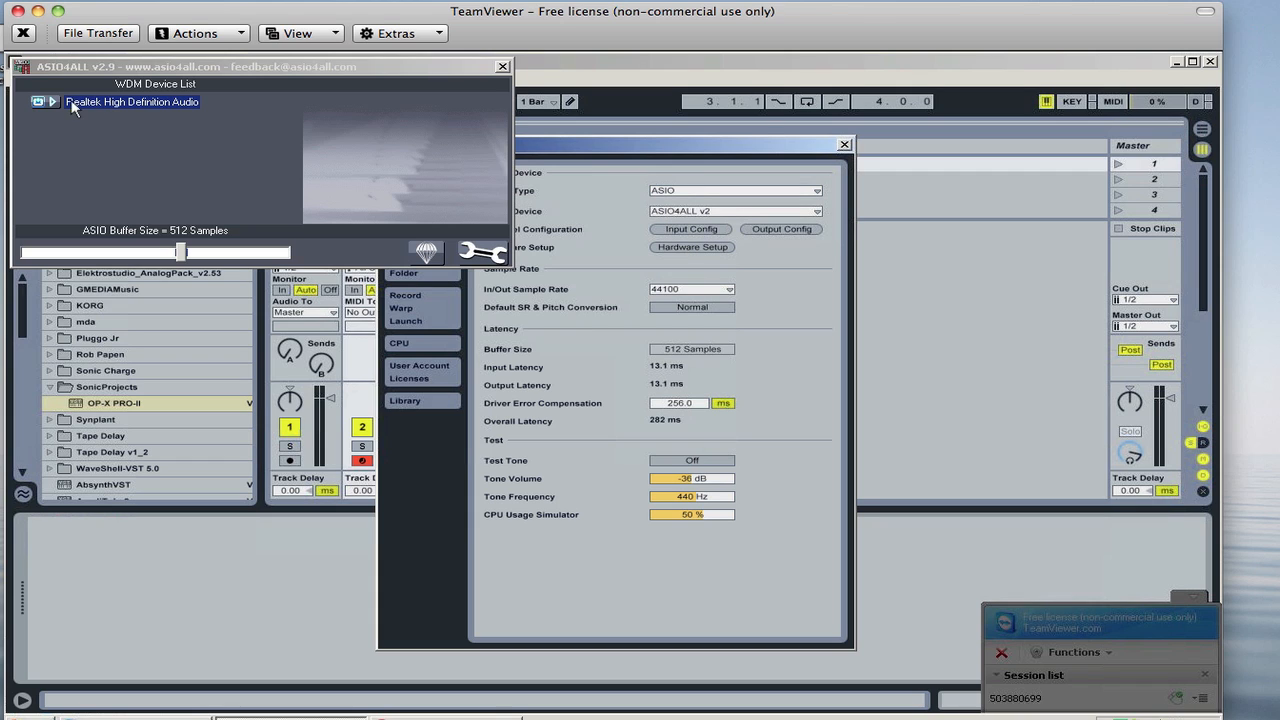
{"action": "mouse_move", "coordinate": [136, 104]}
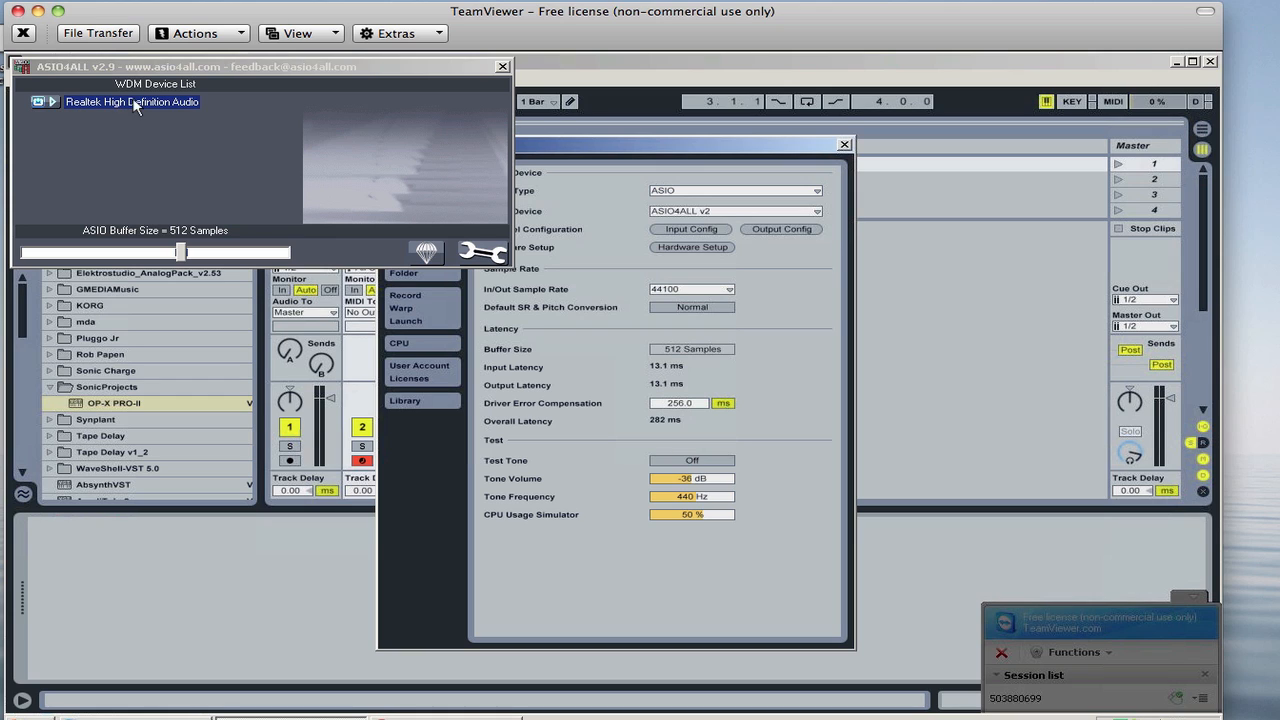
{"action": "mouse_move", "coordinate": [196, 108]}
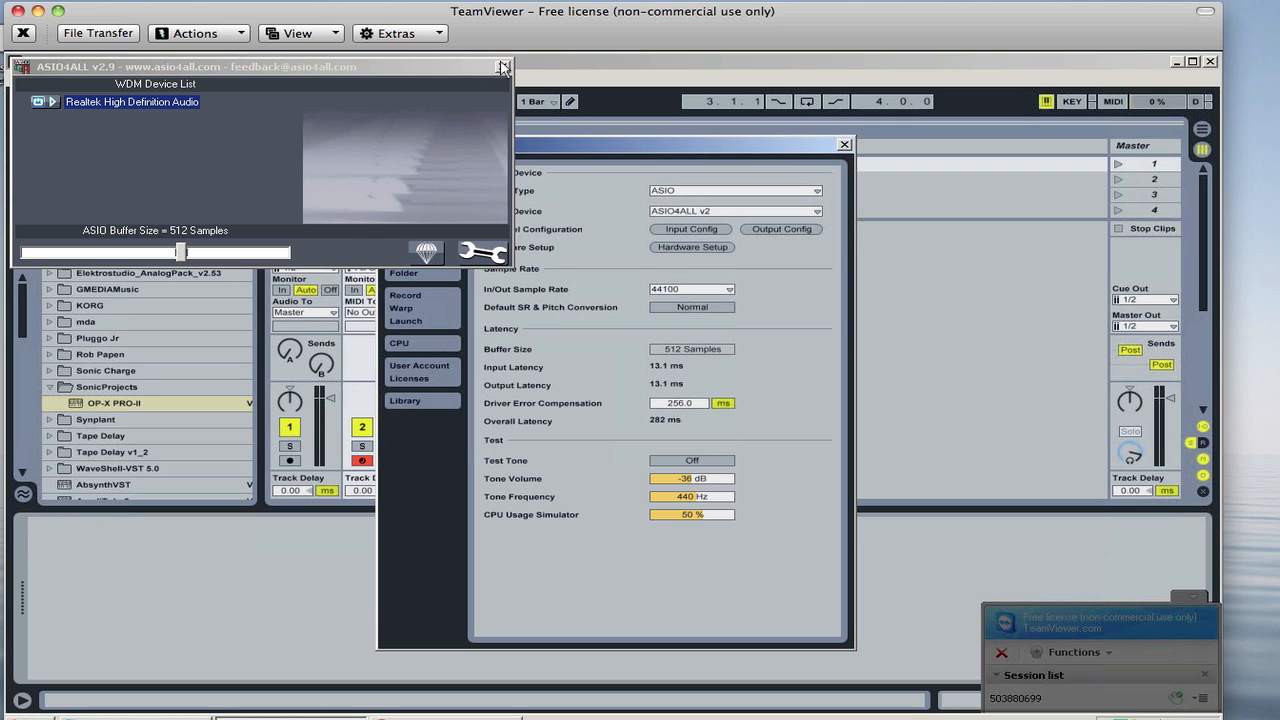
{"action": "left_click", "coordinate": [504, 66]}
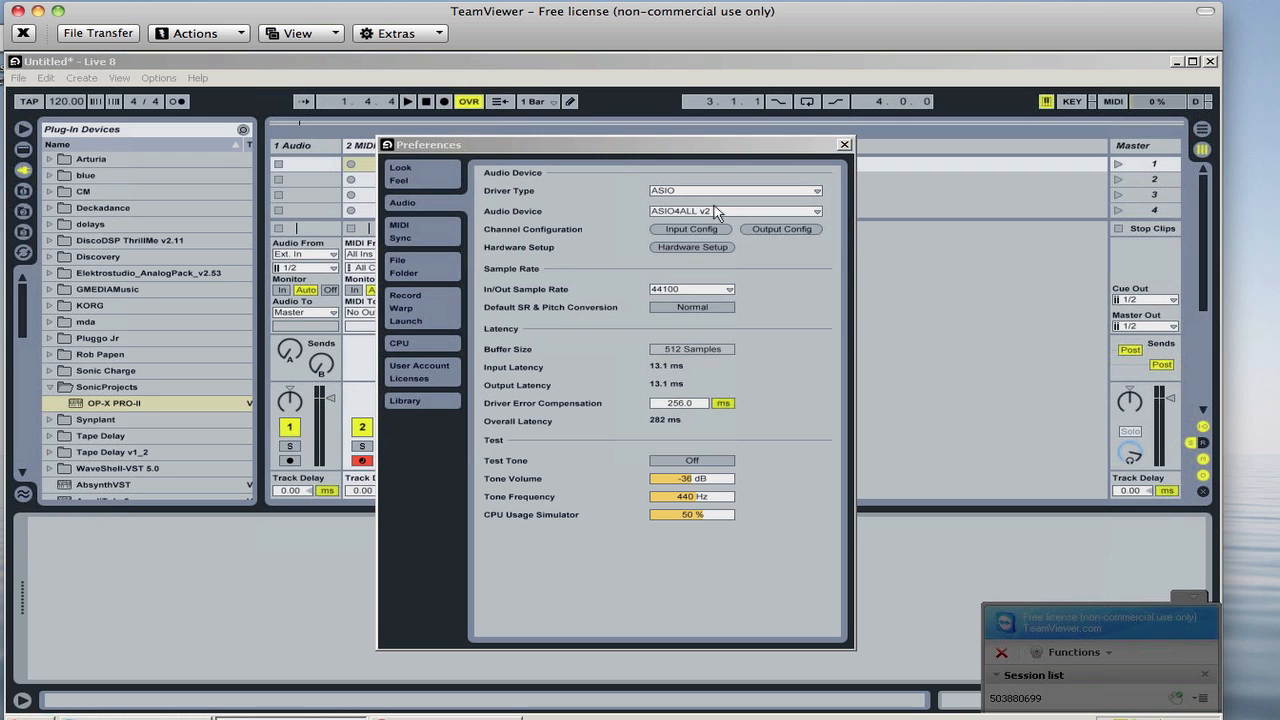
{"action": "mouse_move", "coordinate": [838, 150]}
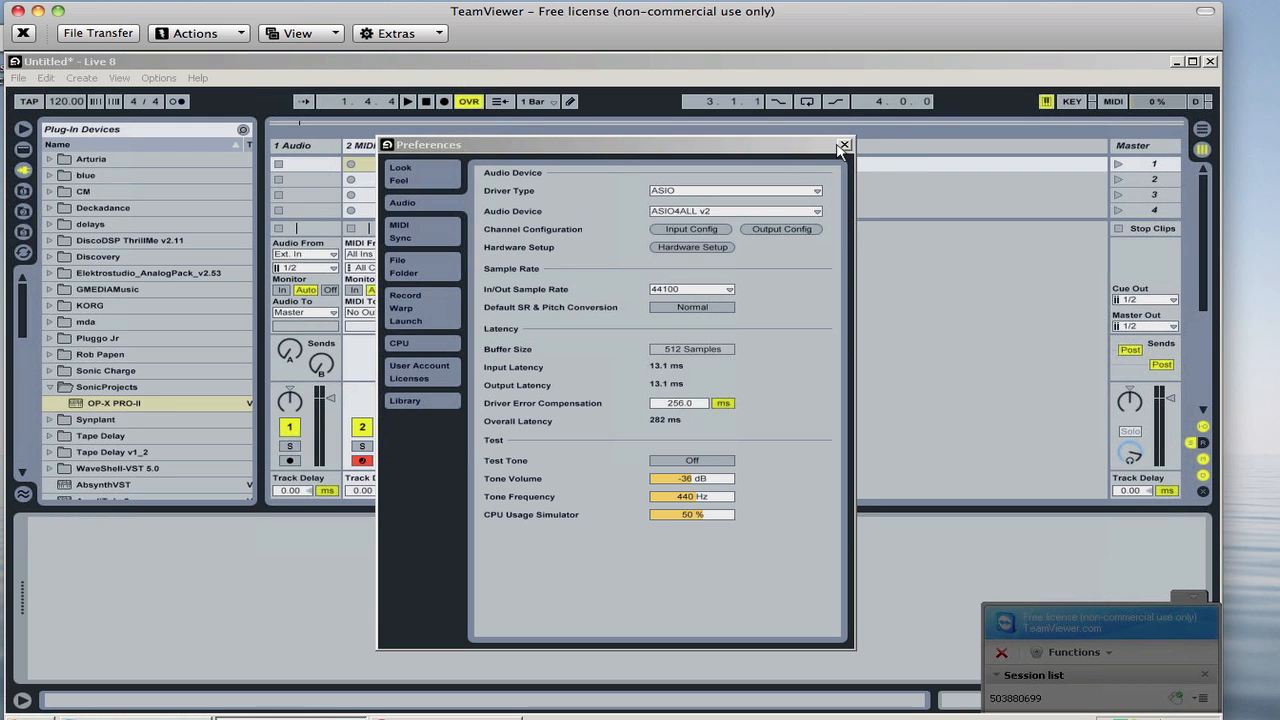
Close Preferences so the OP-X PRO-II synth panel with Matrix Softstrings is in view.
{"action": "left_click", "coordinate": [844, 144]}
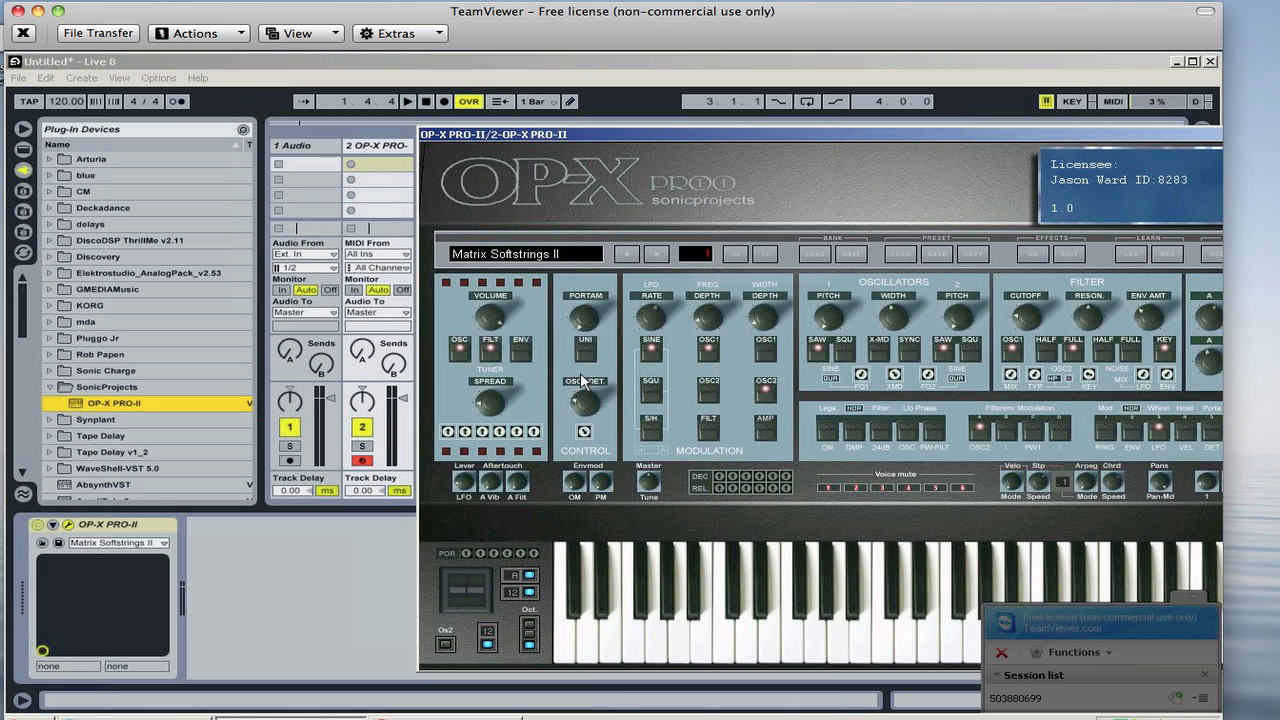
{"action": "mouse_move", "coordinate": [1050, 250]}
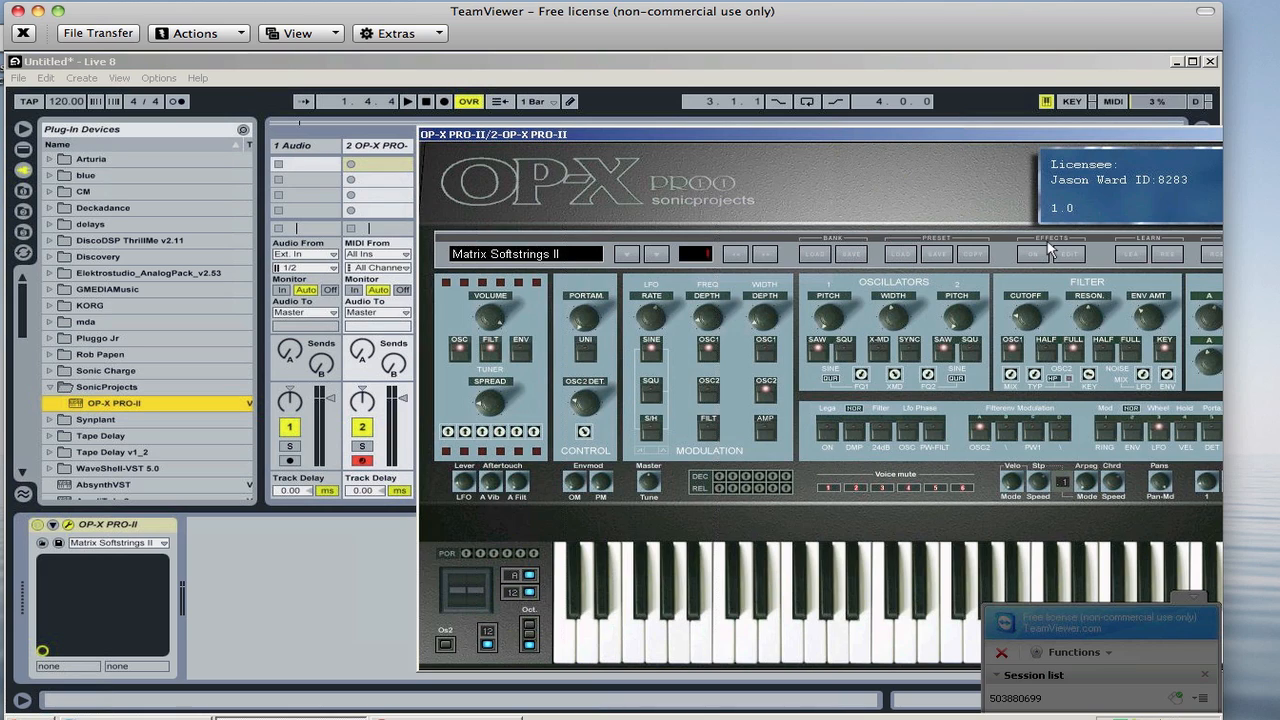
{"action": "mouse_move", "coordinate": [1164, 108]}
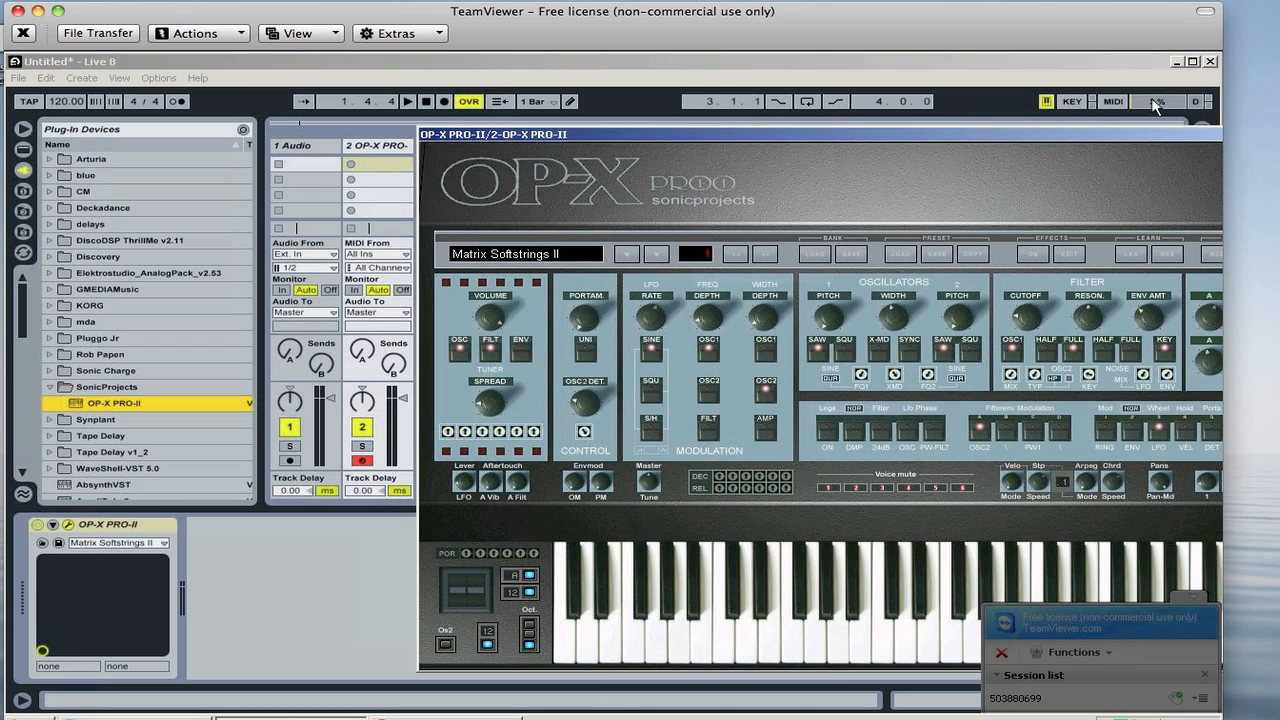
{"action": "mouse_move", "coordinate": [1072, 136]}
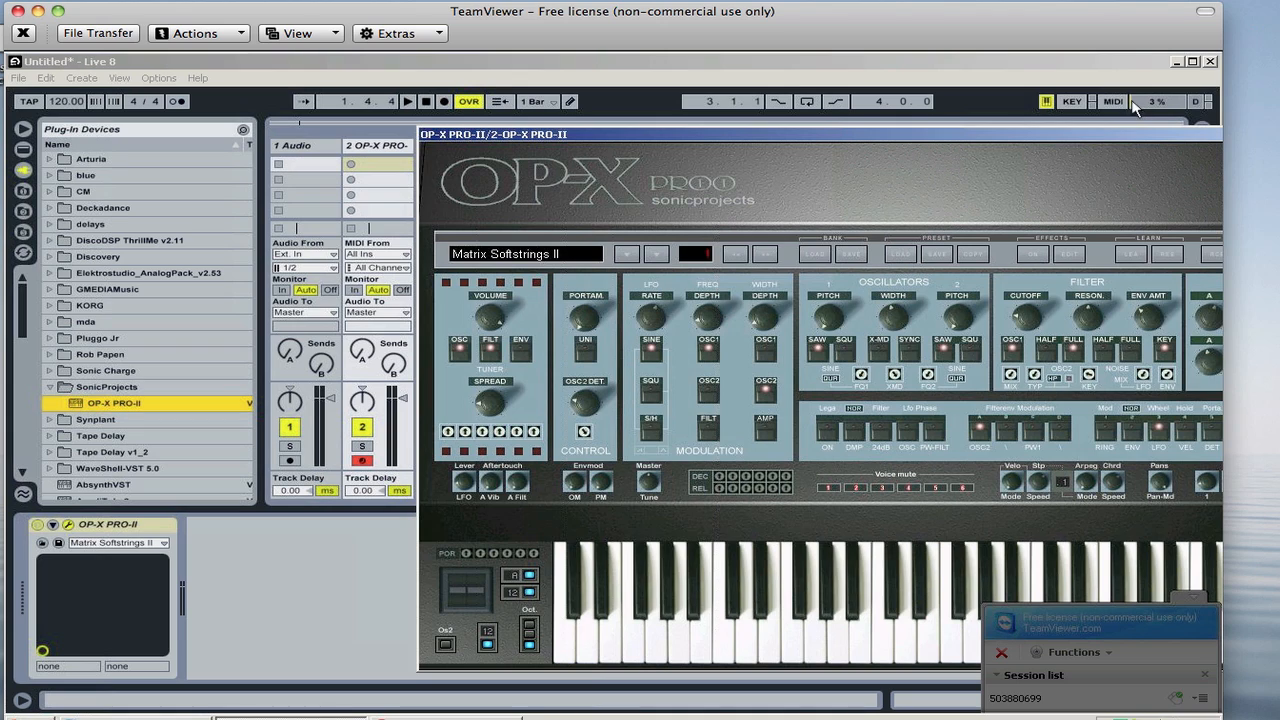
{"action": "mouse_move", "coordinate": [360, 608]}
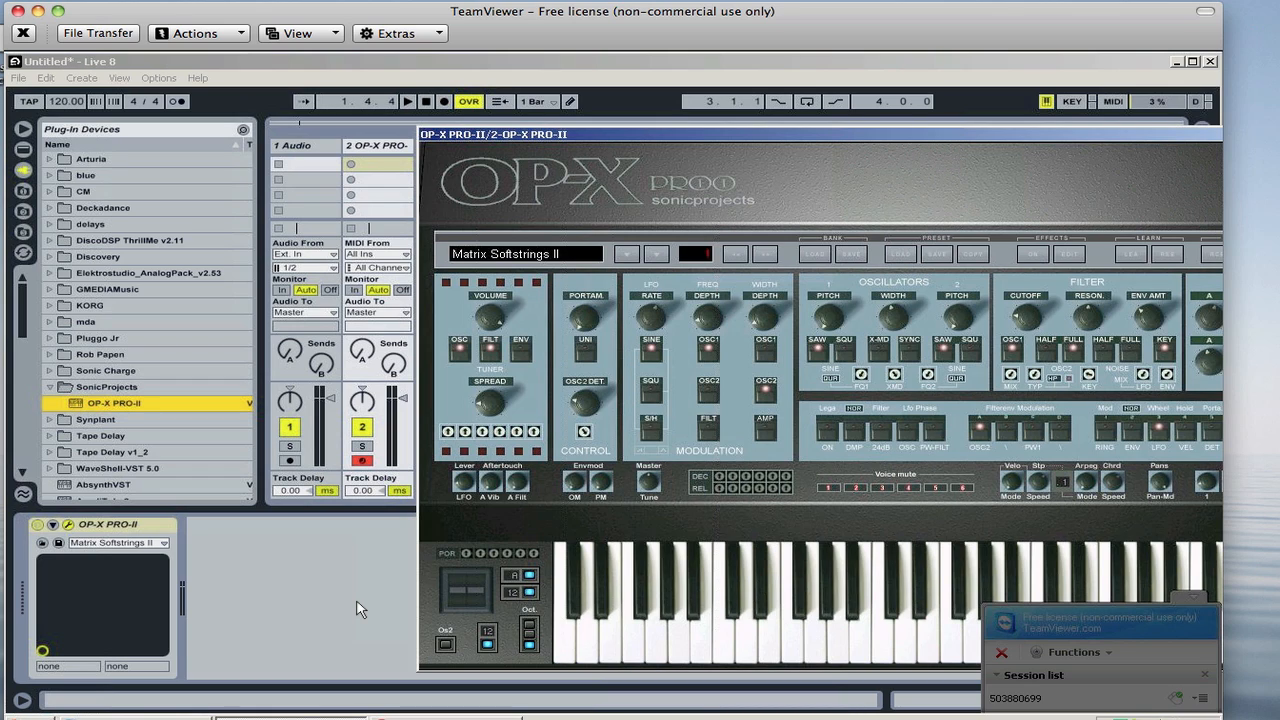
{"action": "mouse_move", "coordinate": [428, 460]}
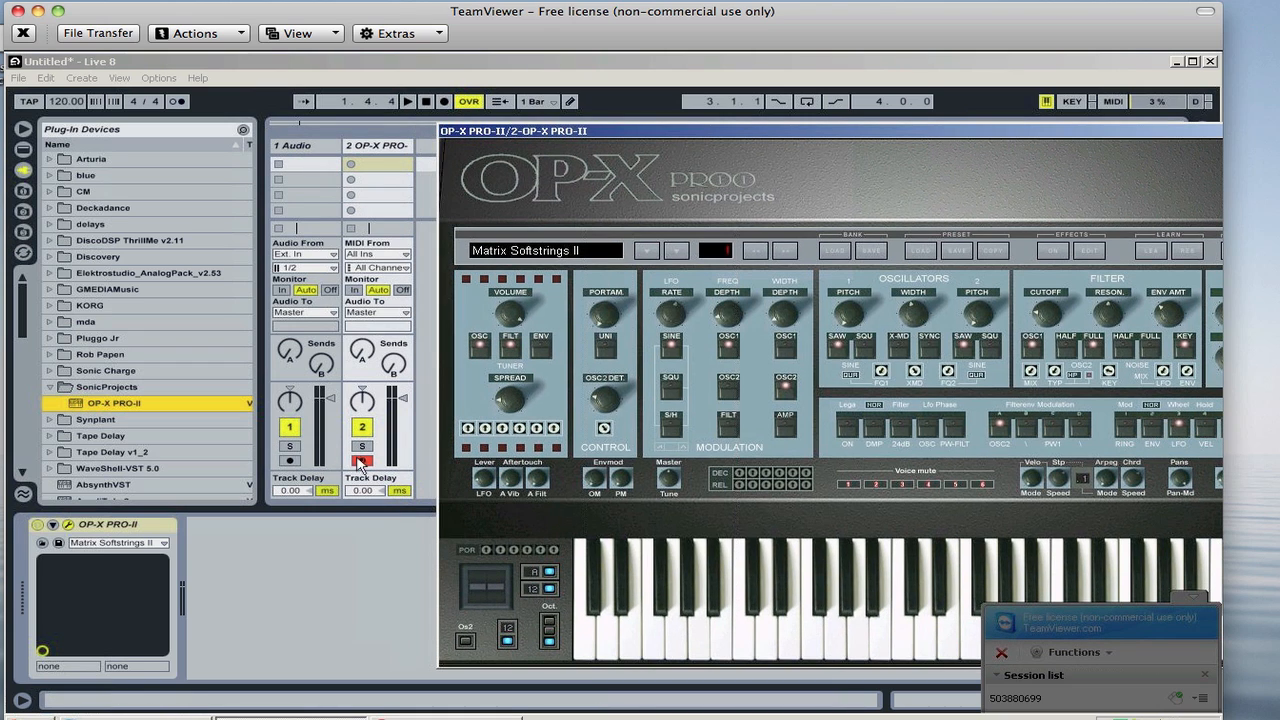
Try the Jarre Modular Arpeggio preset, then bring up the Open dialog for .fxb sound banks.
{"action": "left_click", "coordinate": [362, 458]}
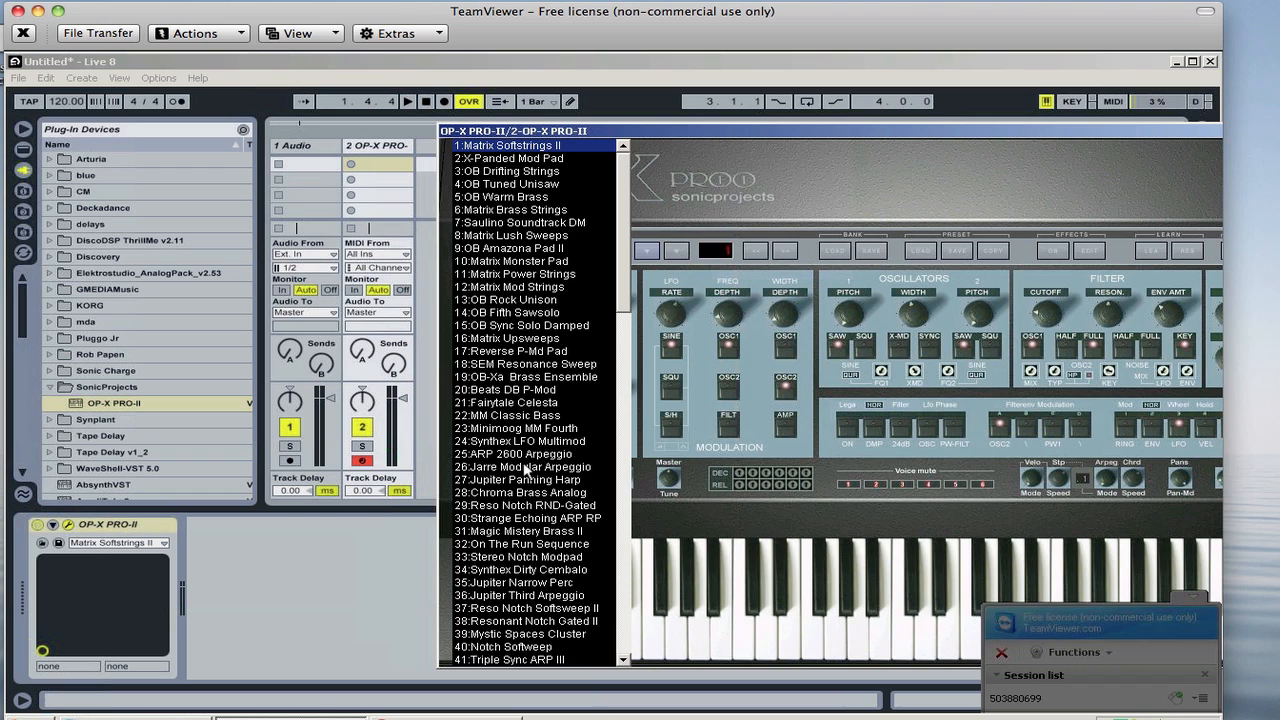
{"action": "left_click", "coordinate": [528, 468]}
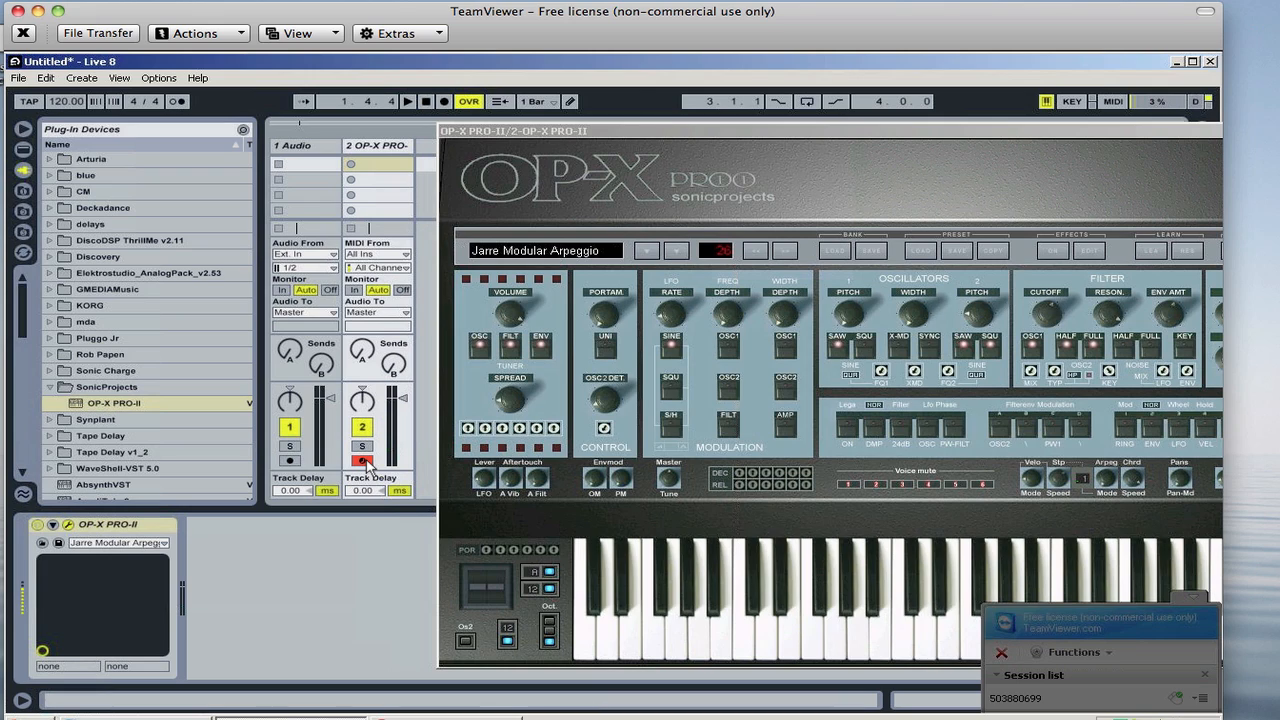
{"action": "left_click", "coordinate": [362, 460]}
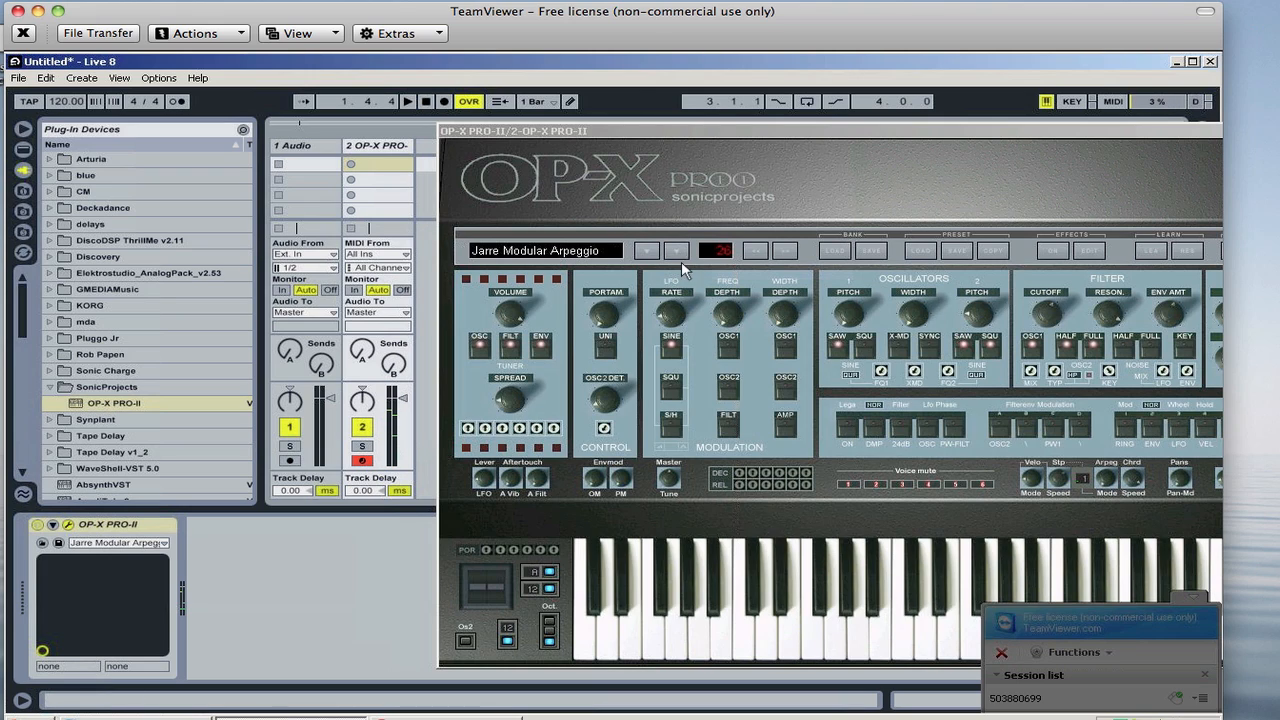
{"action": "mouse_move", "coordinate": [752, 254]}
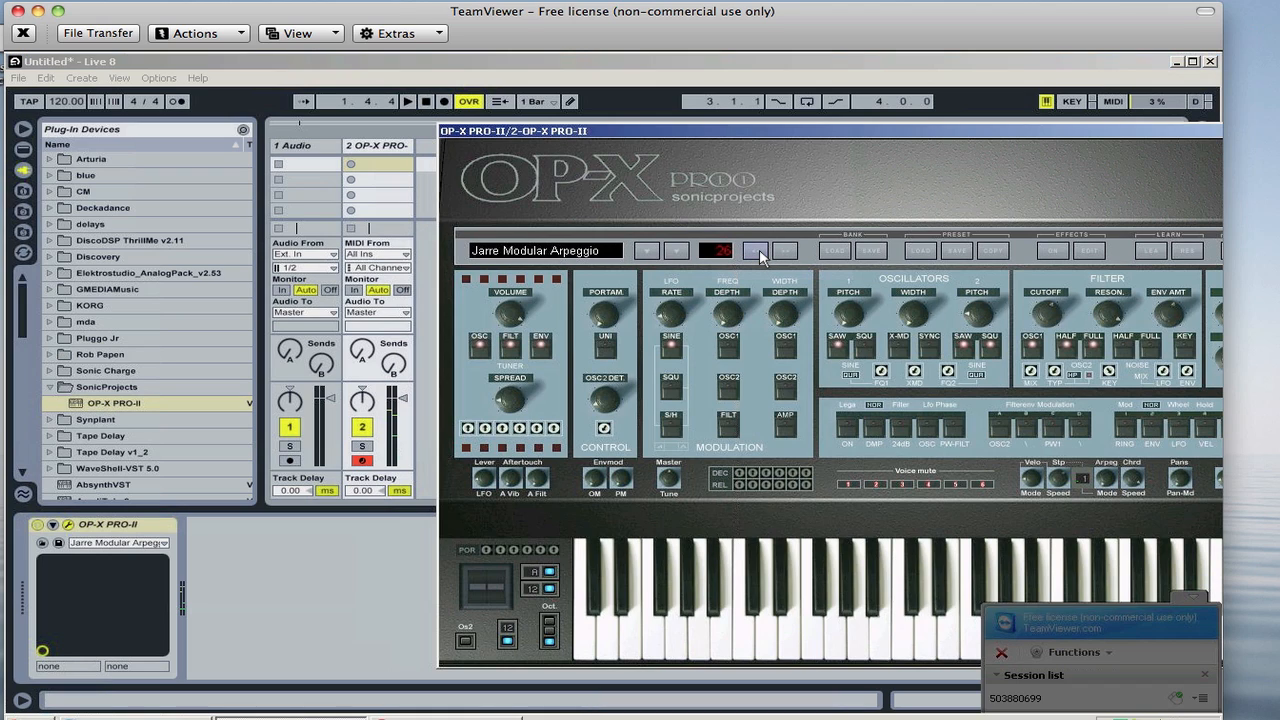
{"action": "left_click", "coordinate": [760, 250]}
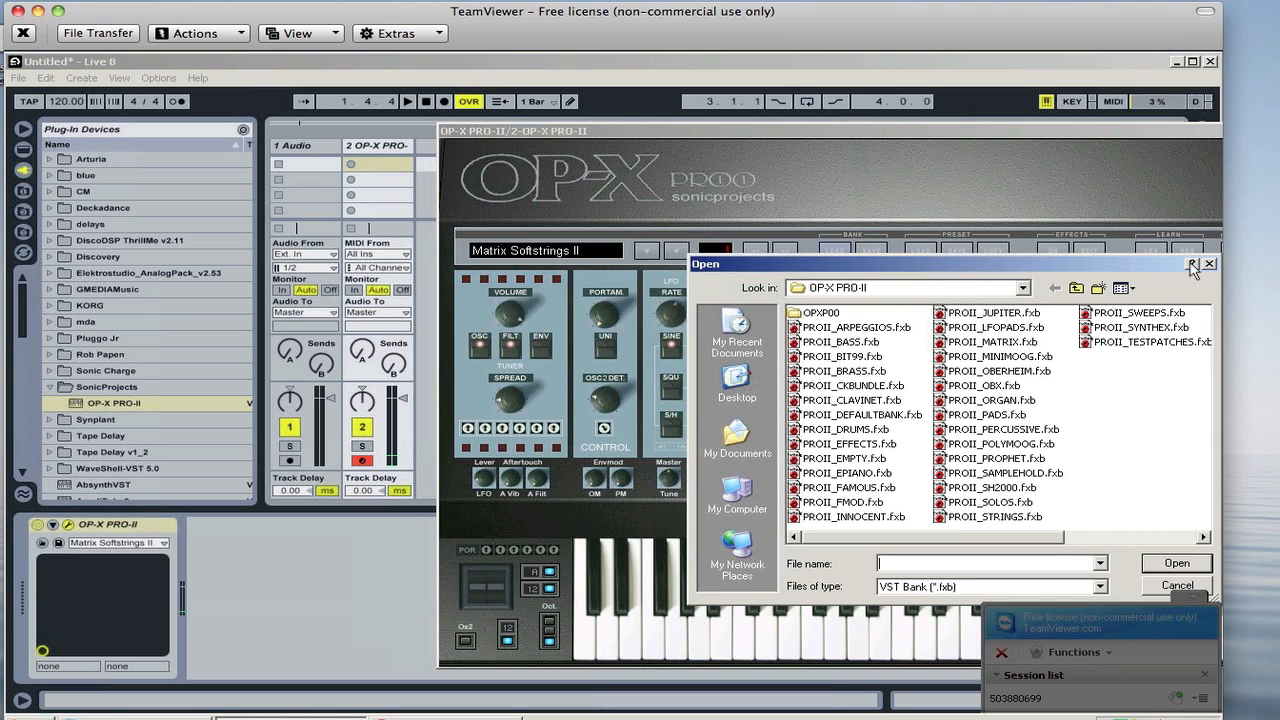
{"action": "left_click", "coordinate": [1208, 264]}
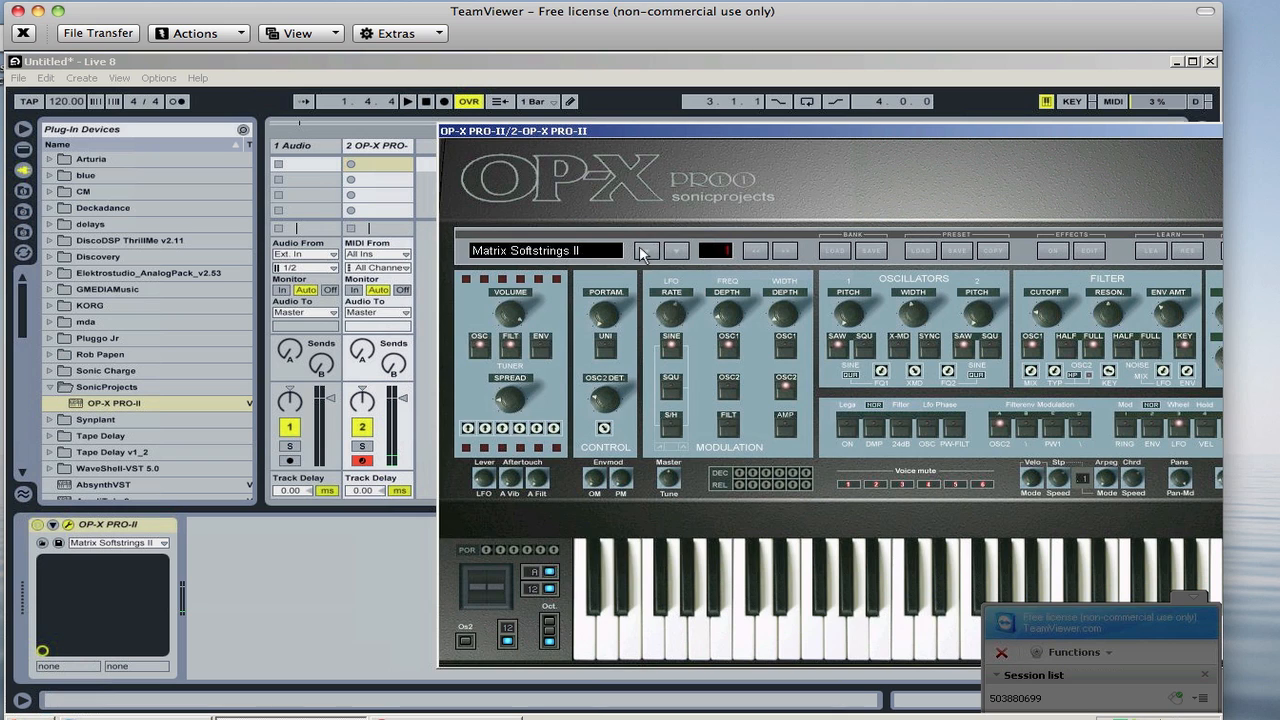
{"action": "left_click", "coordinate": [644, 250]}
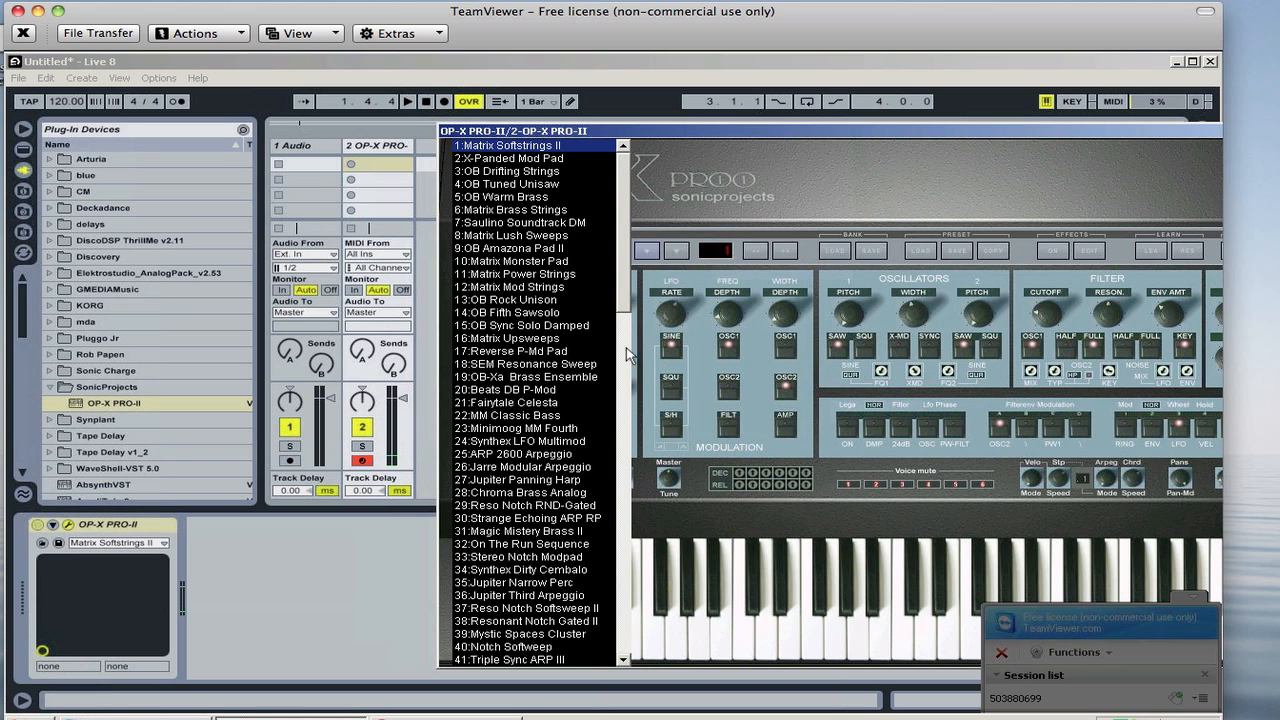
{"action": "scroll", "scroll_direction": "down", "scroll_amount": 3}
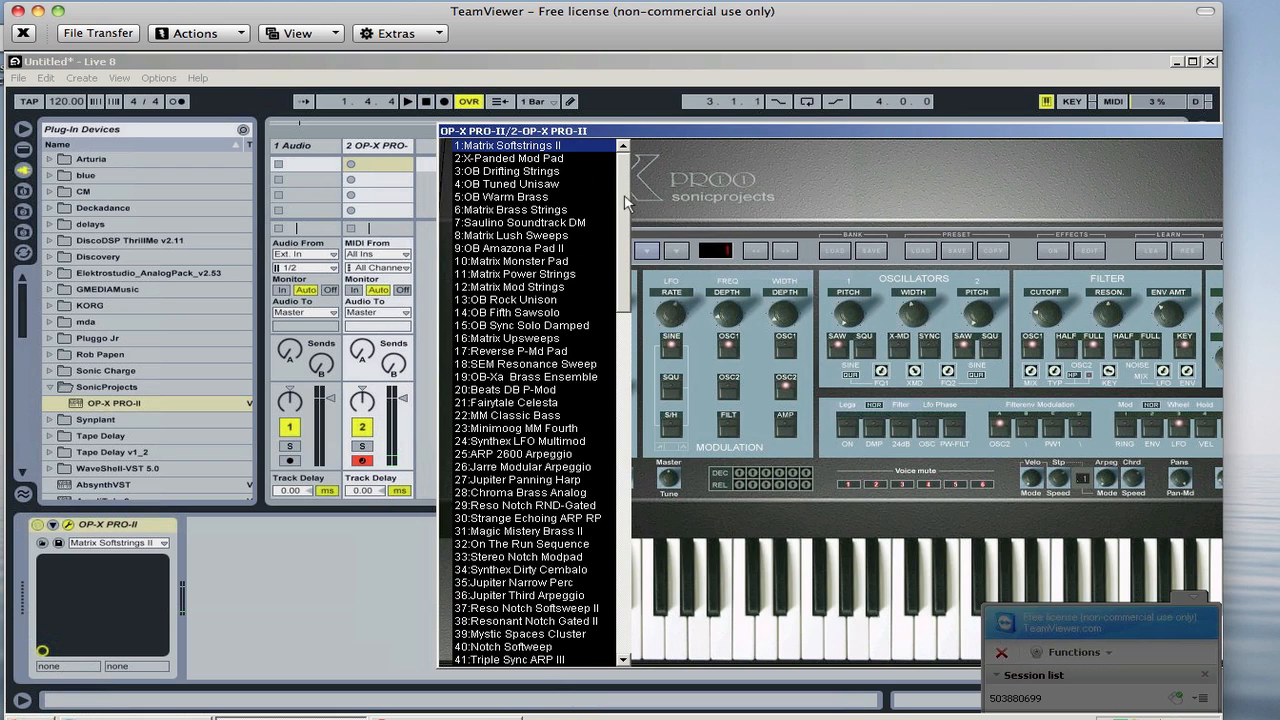
{"action": "mouse_move", "coordinate": [620, 136]}
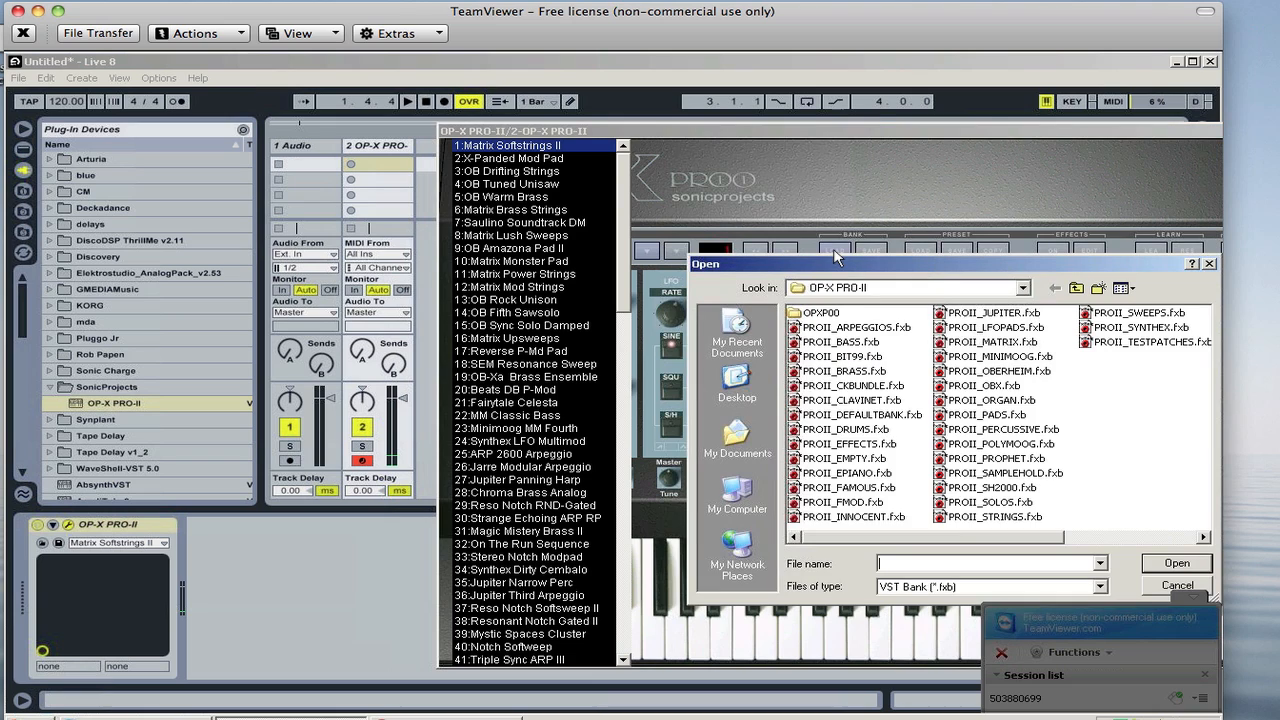
{"action": "mouse_move", "coordinate": [888, 392]}
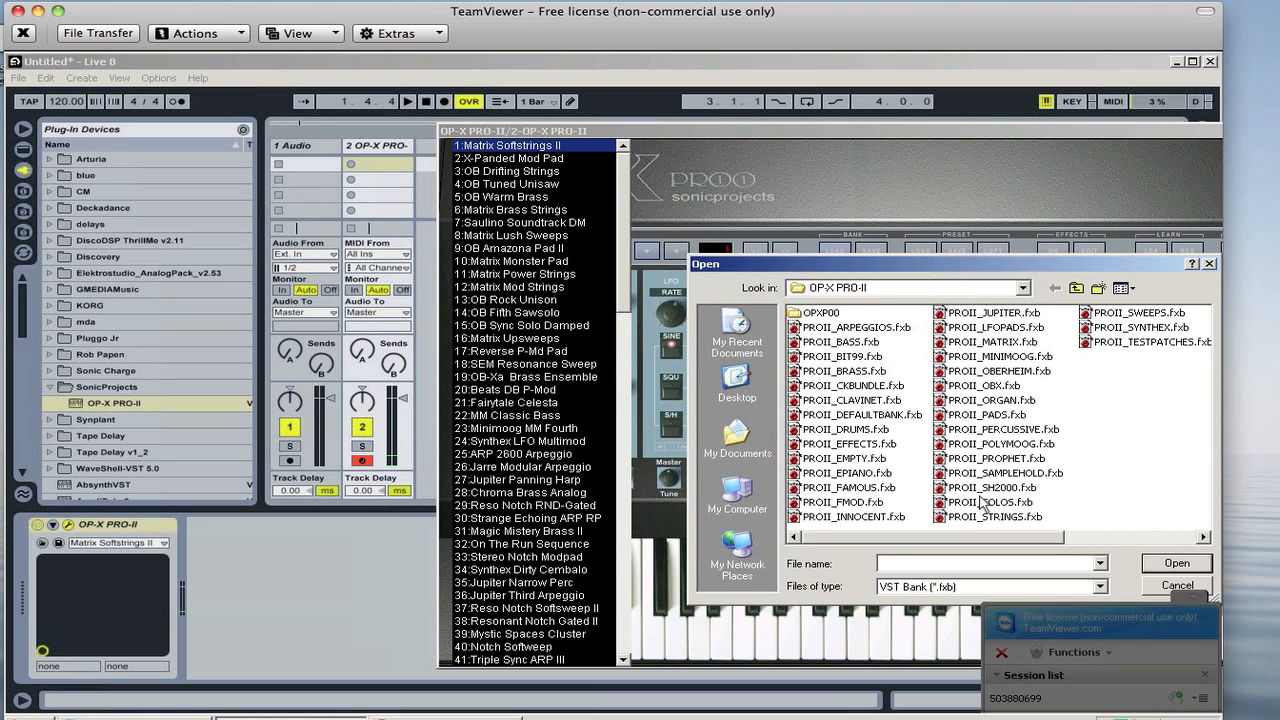
Load PROII_BASS.fxb into OP-X PRO-II and select the 1 Fretless Bass preset.
{"action": "left_click", "coordinate": [854, 342]}
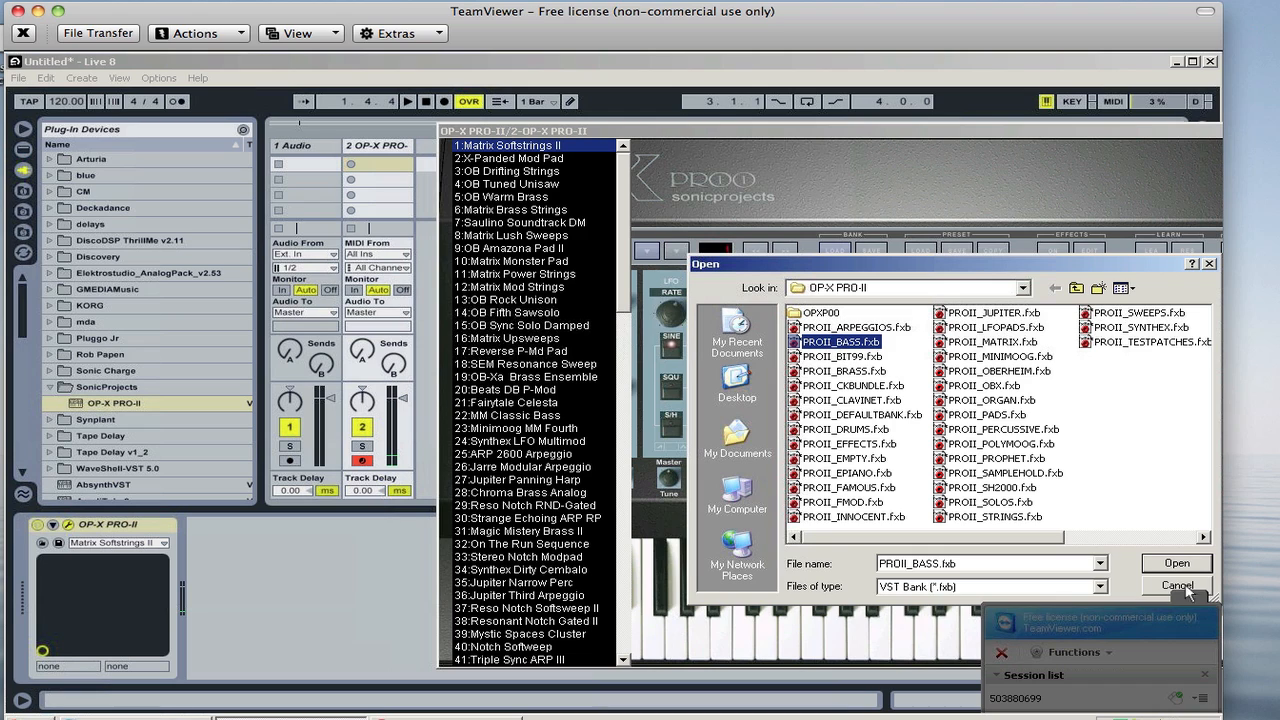
{"action": "left_click", "coordinate": [1176, 562]}
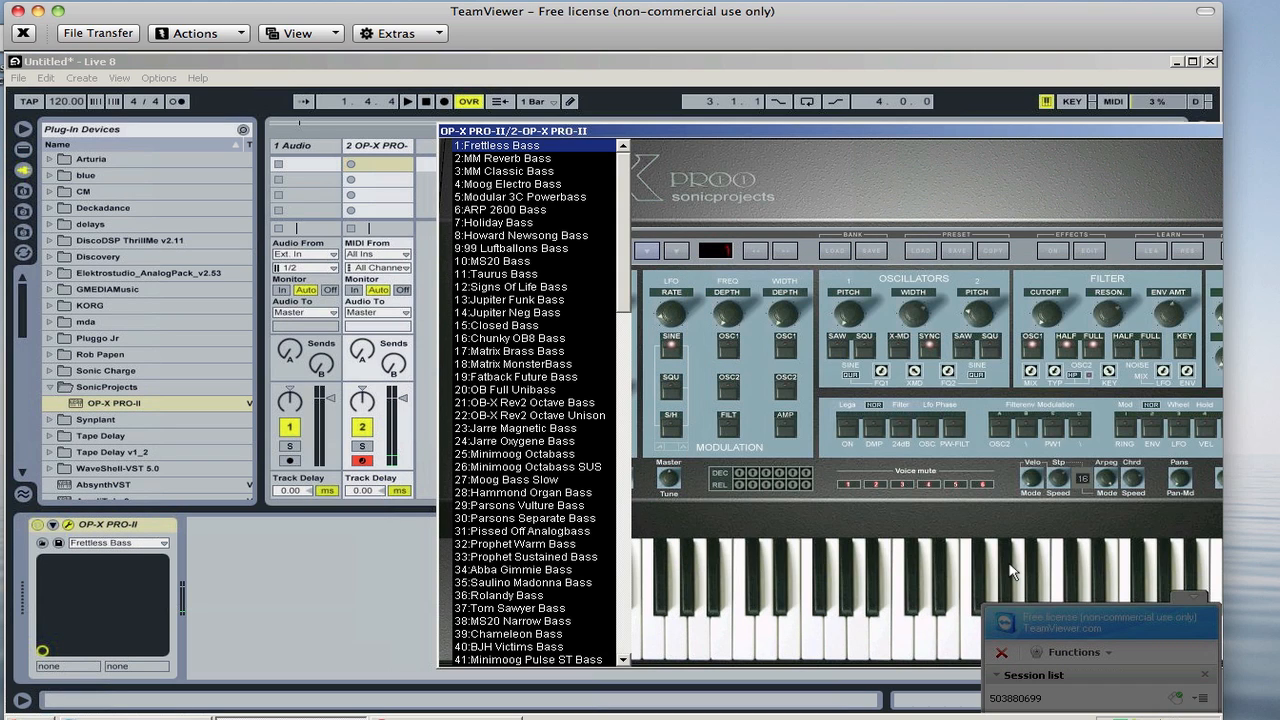
{"action": "mouse_move", "coordinate": [560, 170]}
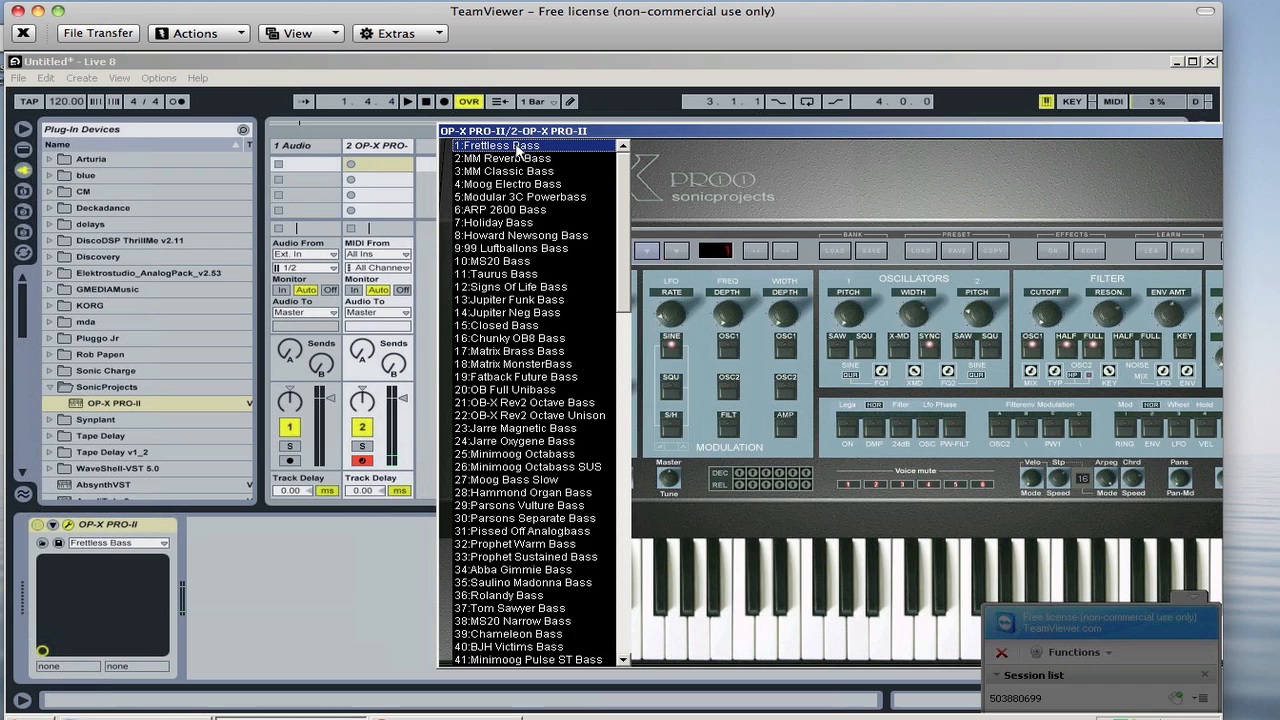
{"action": "mouse_move", "coordinate": [676, 210]}
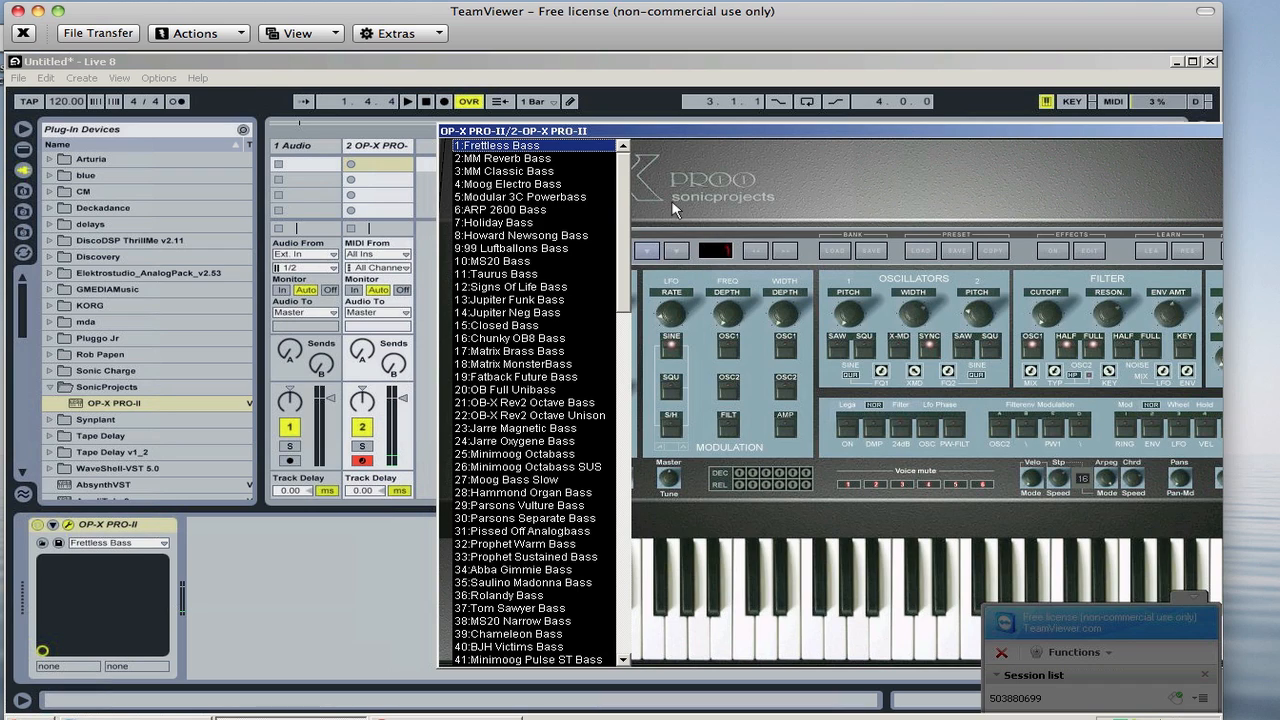
{"action": "left_click", "coordinate": [496, 144]}
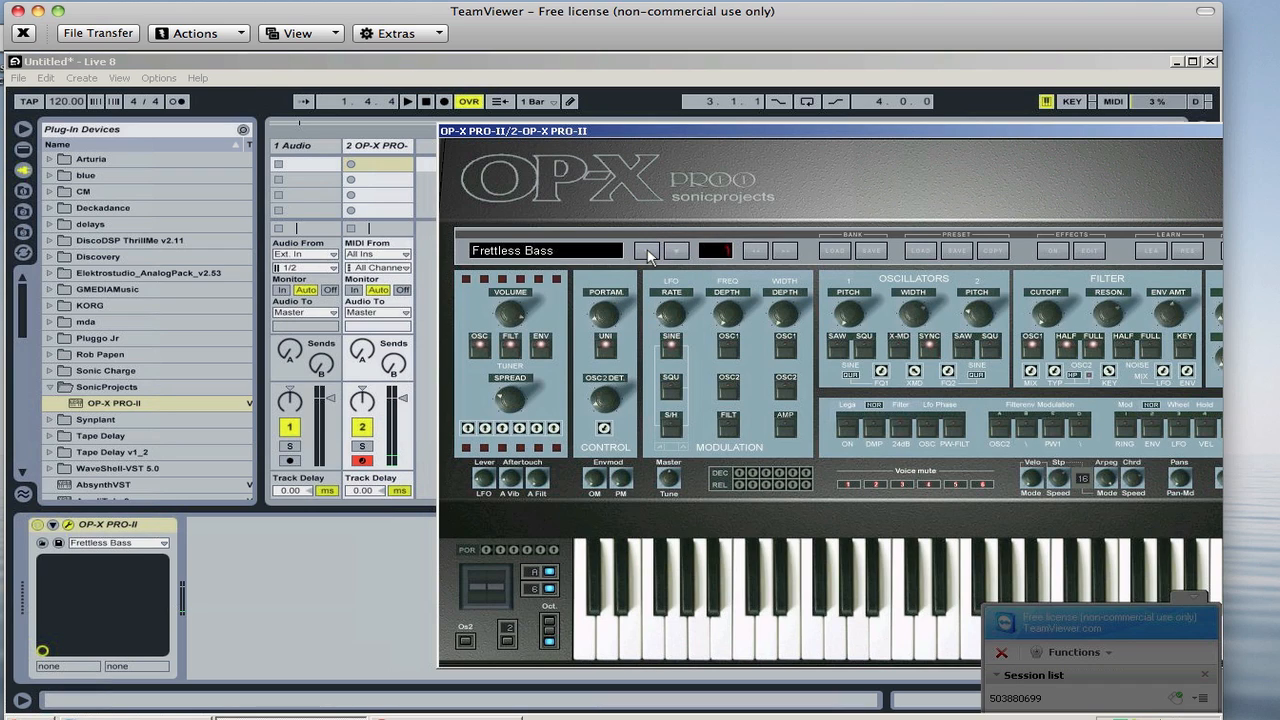
{"action": "mouse_move", "coordinate": [504, 356]}
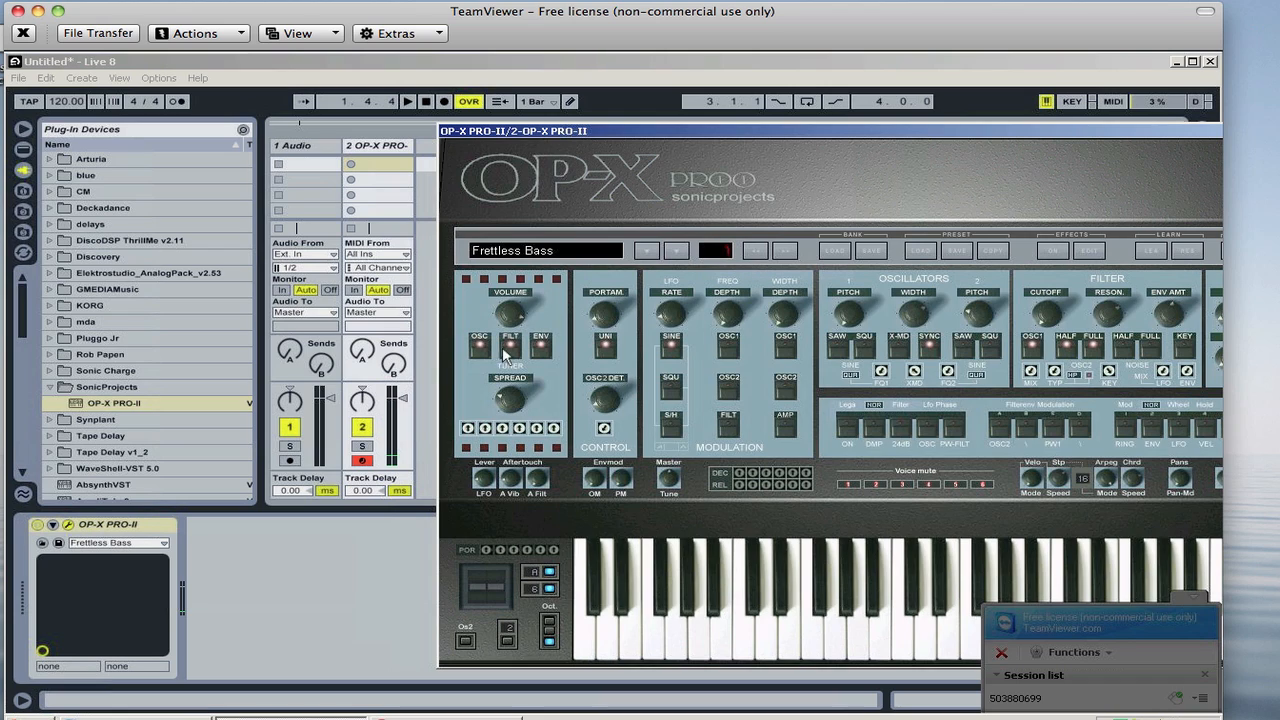